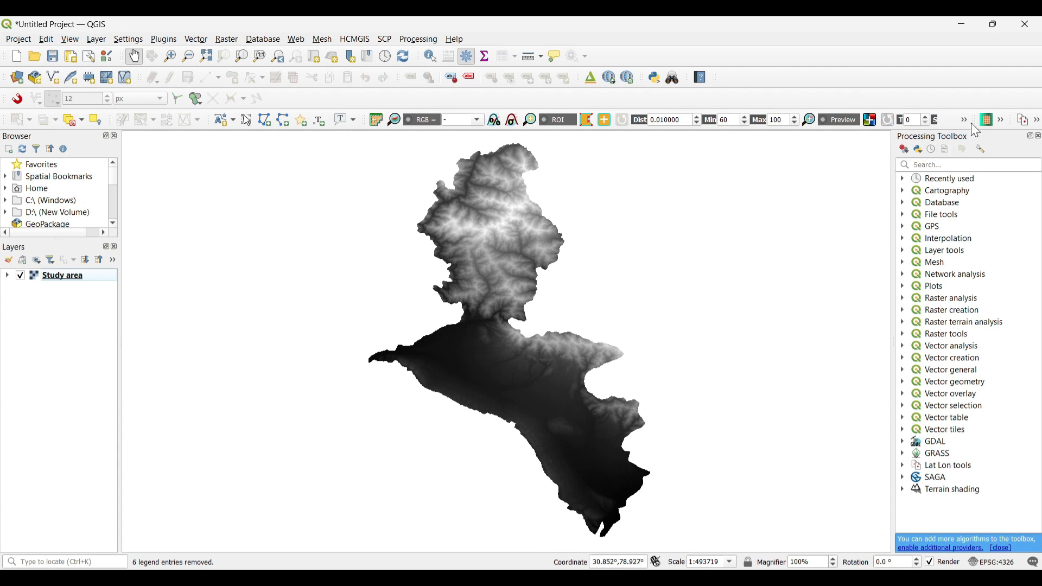
pyautogui.moveTo(983, 145)
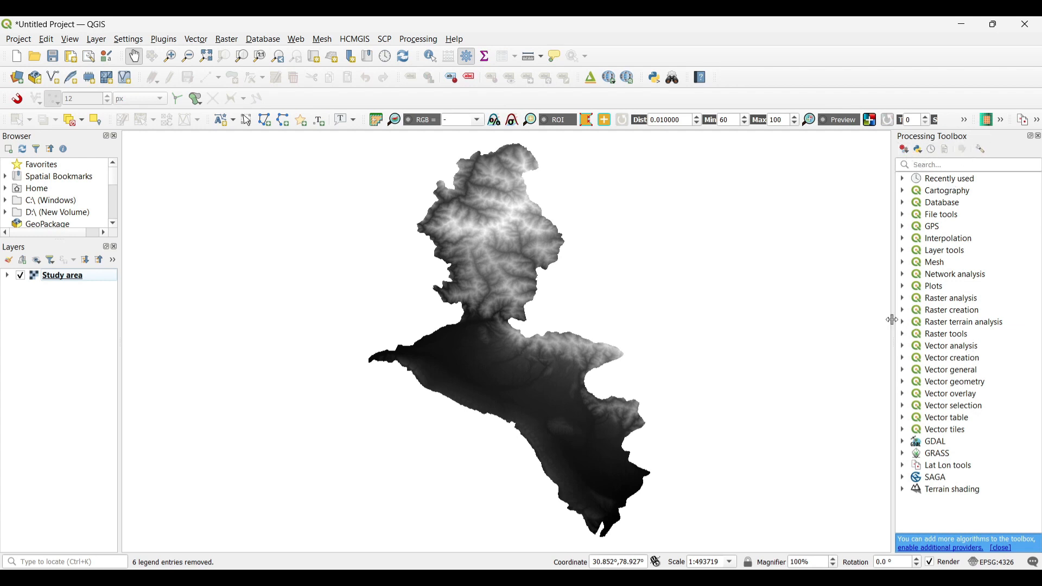
# Expand Raster terrain analysis to list the Aspect, Hillshade, Relief and Slope tools.
pyautogui.click(962, 322)
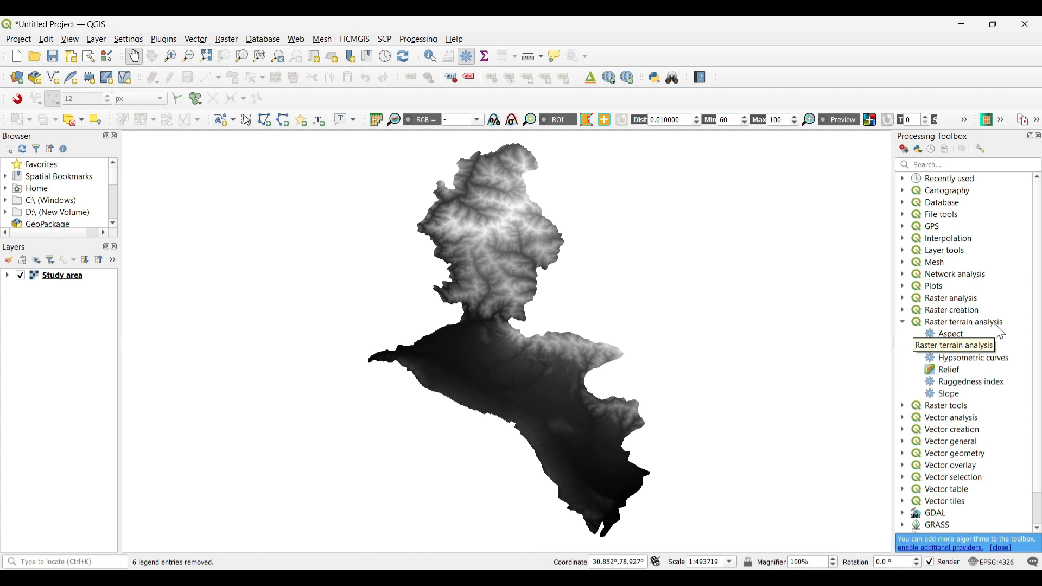
# Open the Slope tool and set its output file to Slope.tif in the Dem data folder.
pyautogui.doubleClick(948, 393)
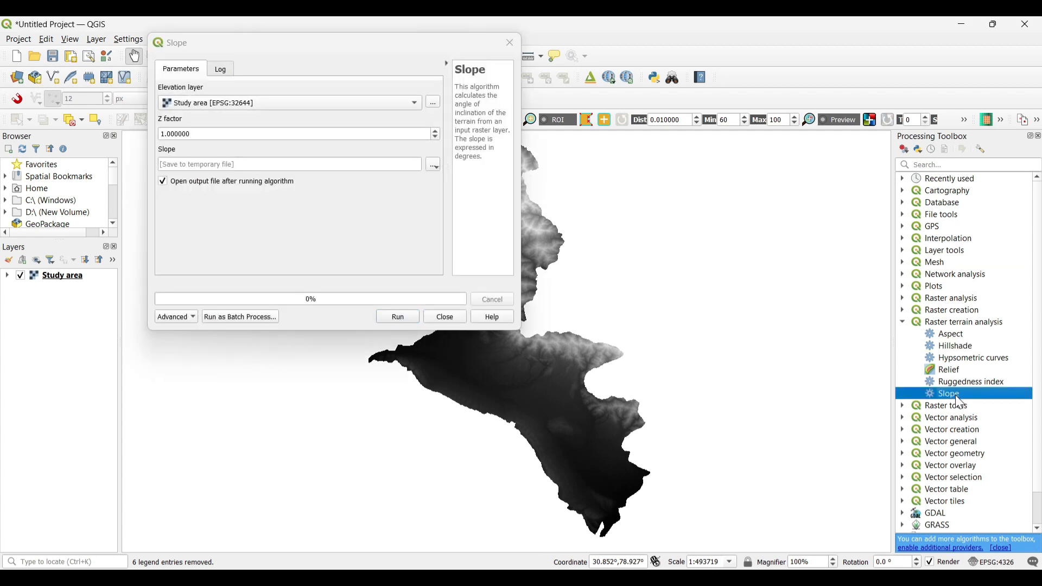
pyautogui.moveTo(219, 107)
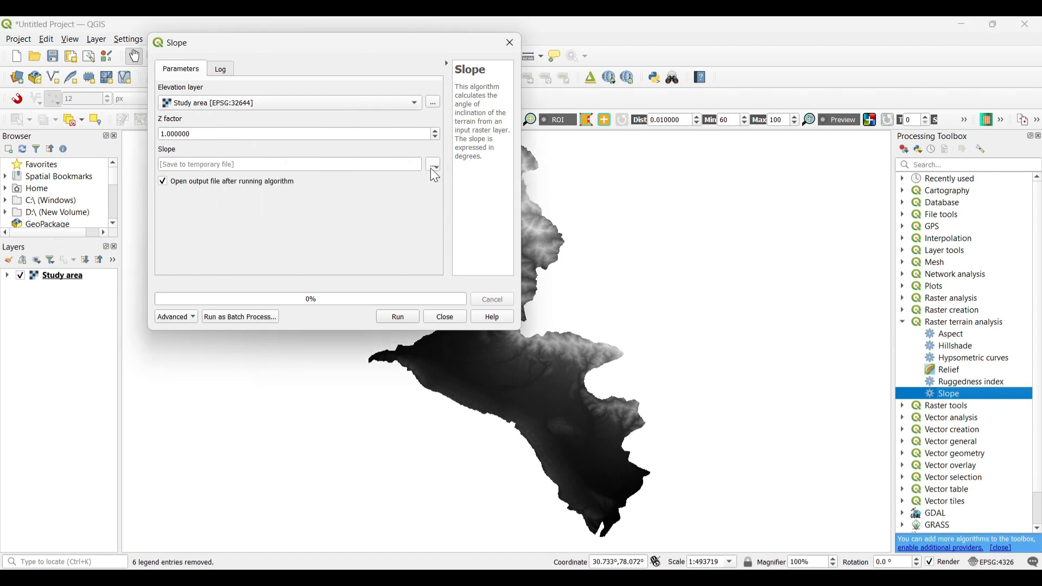
pyautogui.click(432, 164)
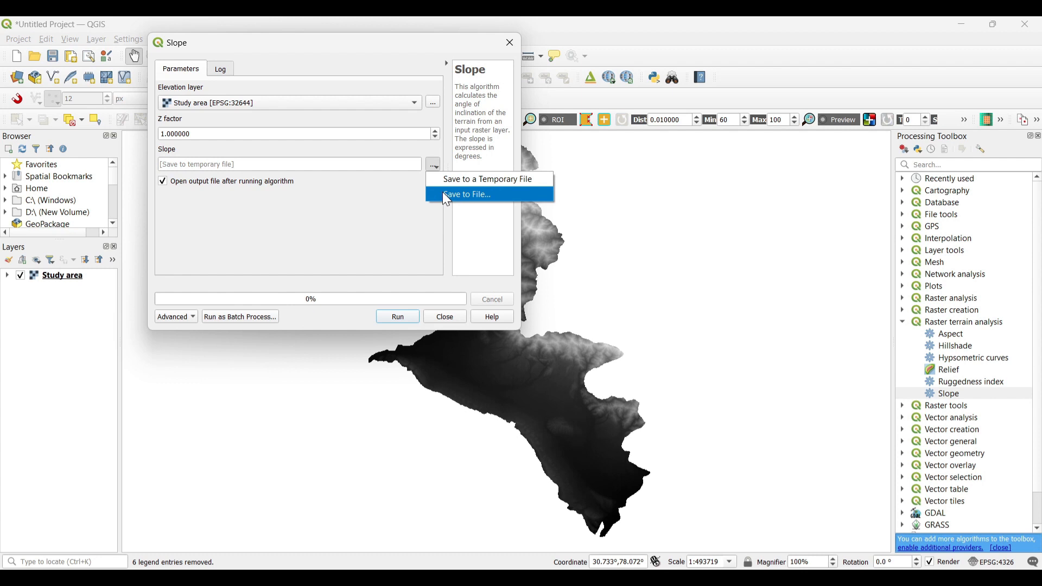
pyautogui.click(466, 195)
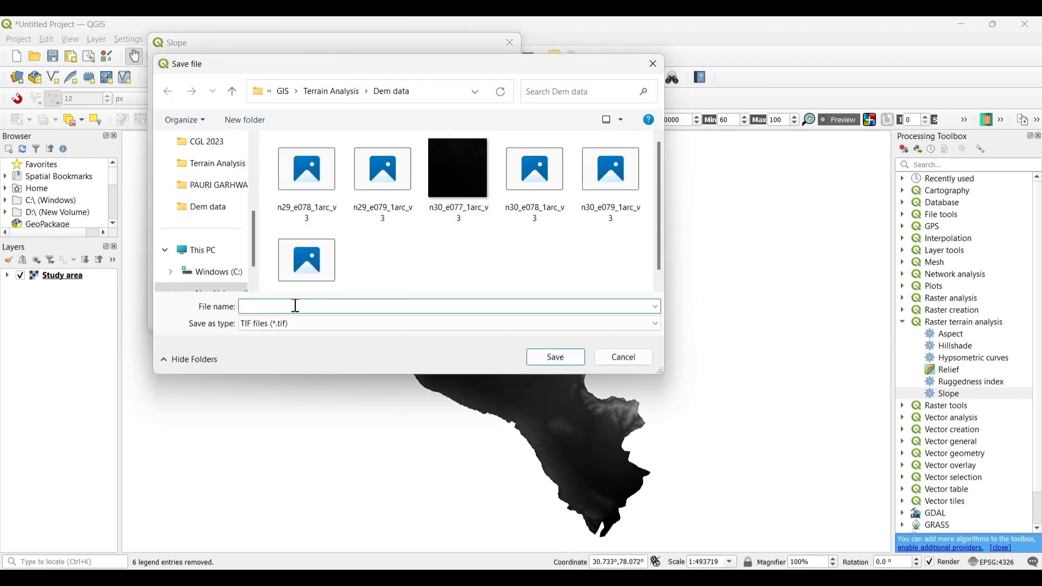
pyautogui.write('Slope')
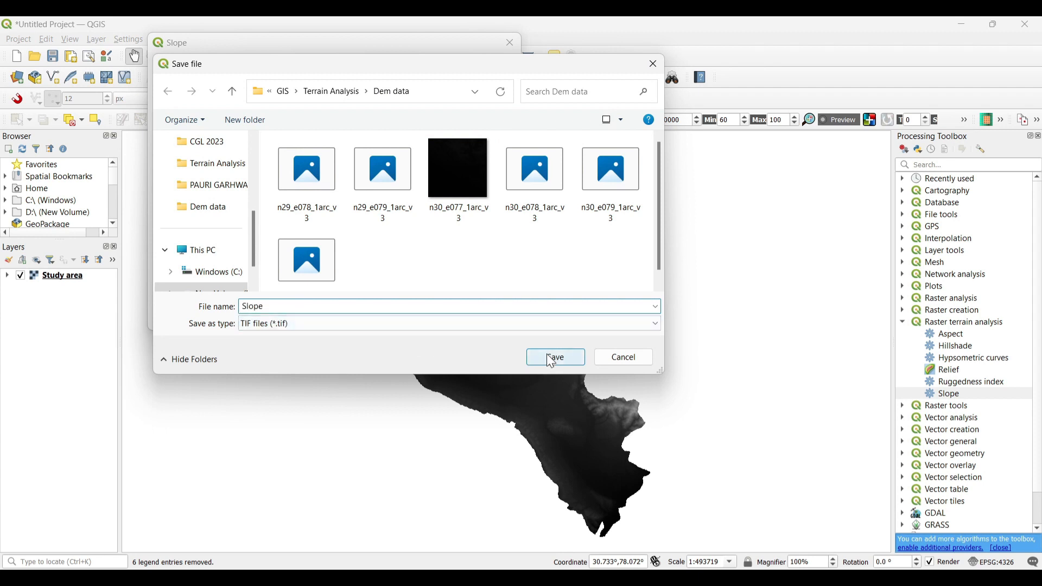
pyautogui.click(554, 357)
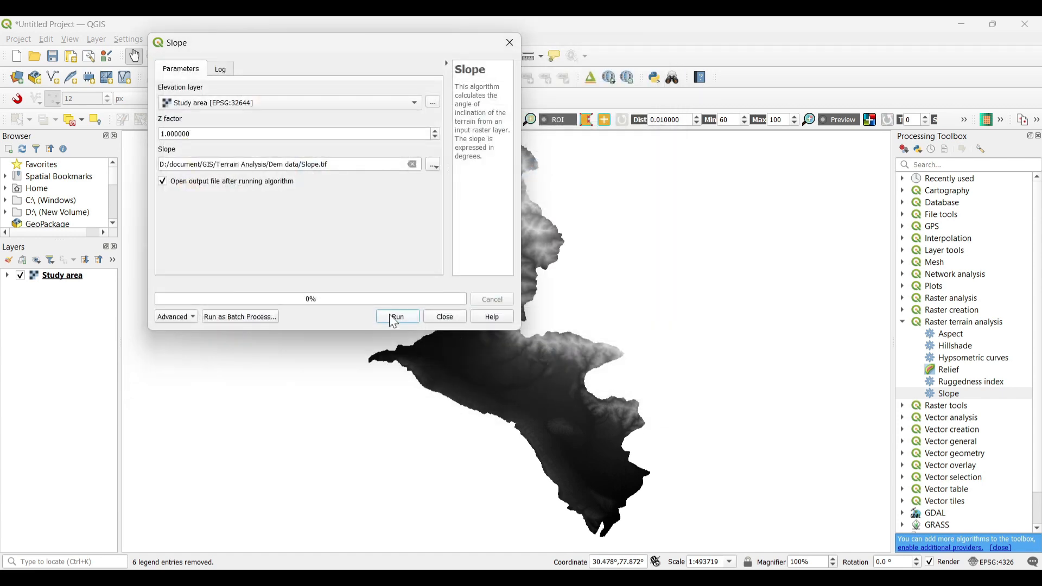
# Run Slope, then give the Slope layer singleband pseudocolor with Equal Interval classification.
pyautogui.click(397, 316)
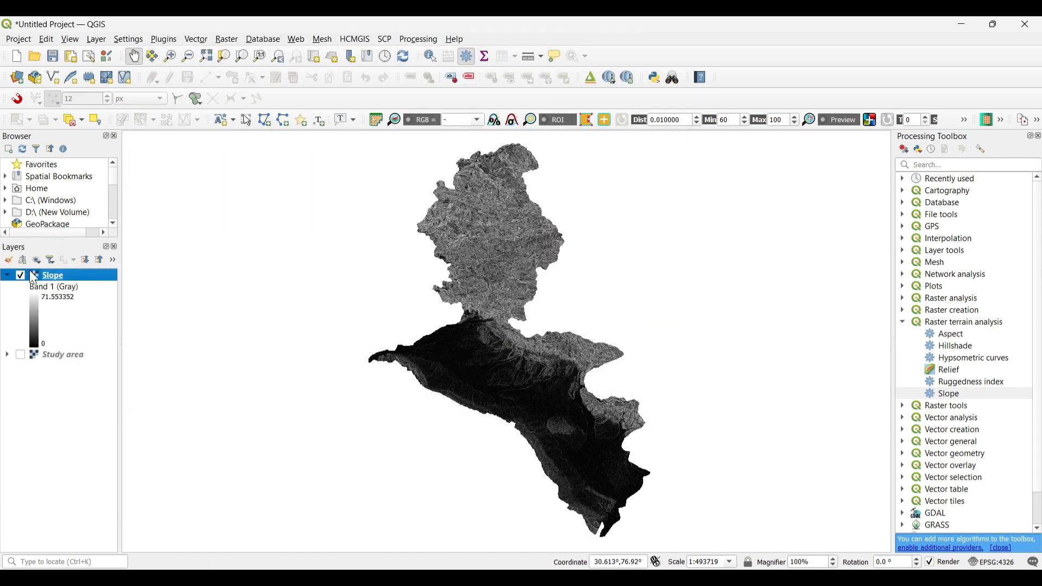
pyautogui.doubleClick(52, 275)
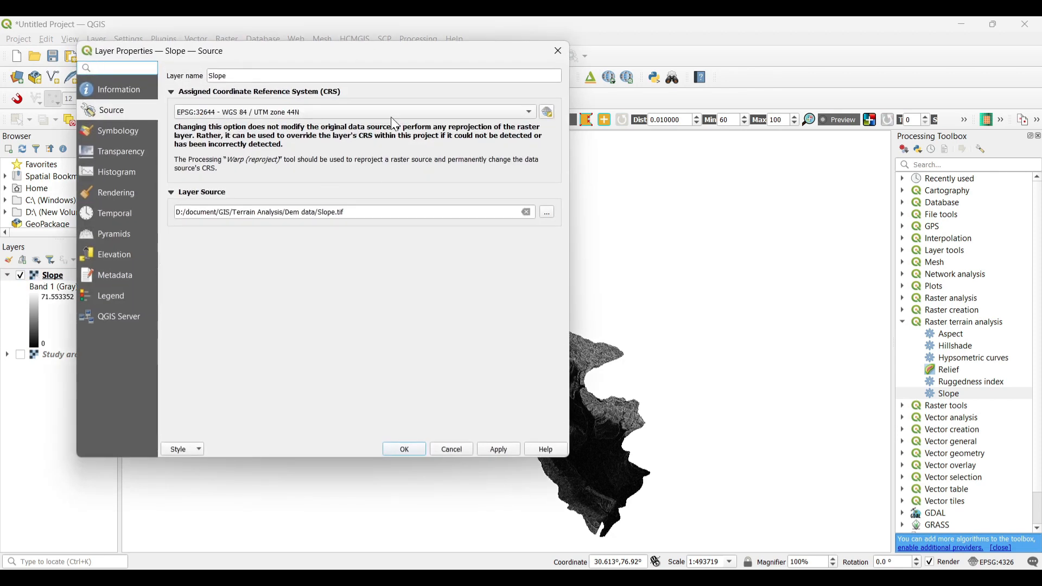
pyautogui.click(119, 131)
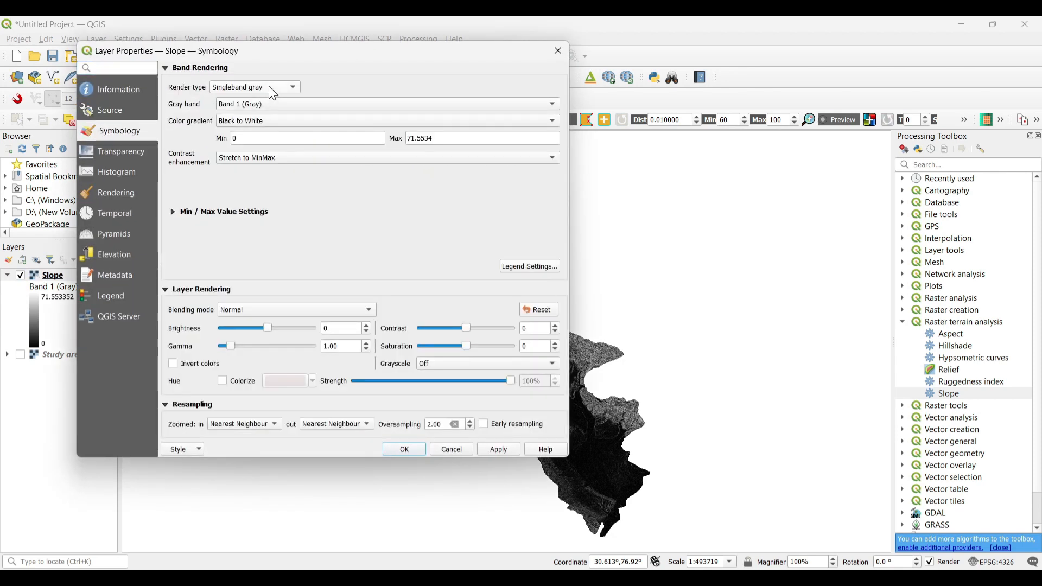
pyautogui.click(254, 86)
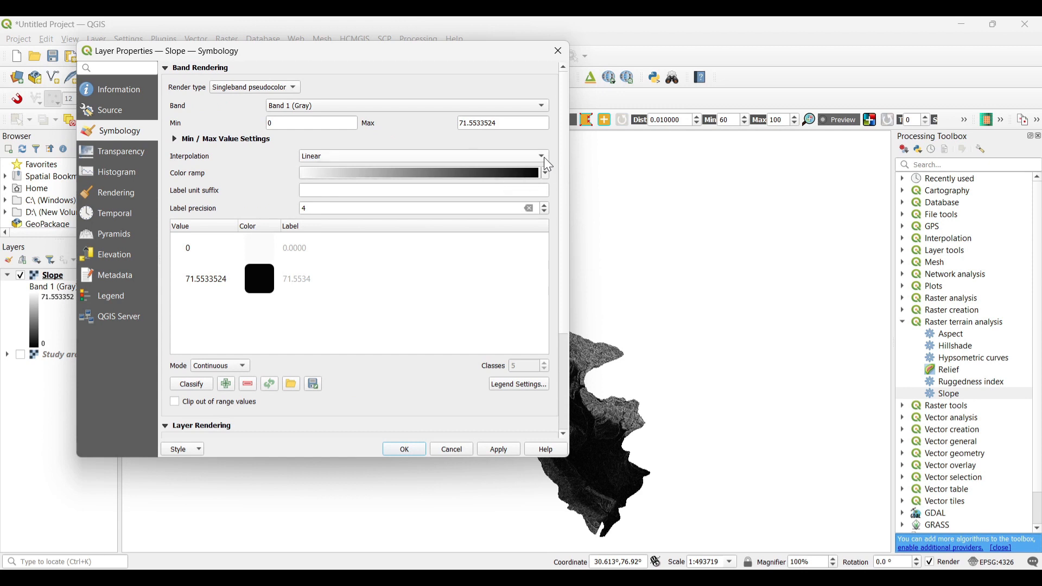
pyautogui.click(218, 365)
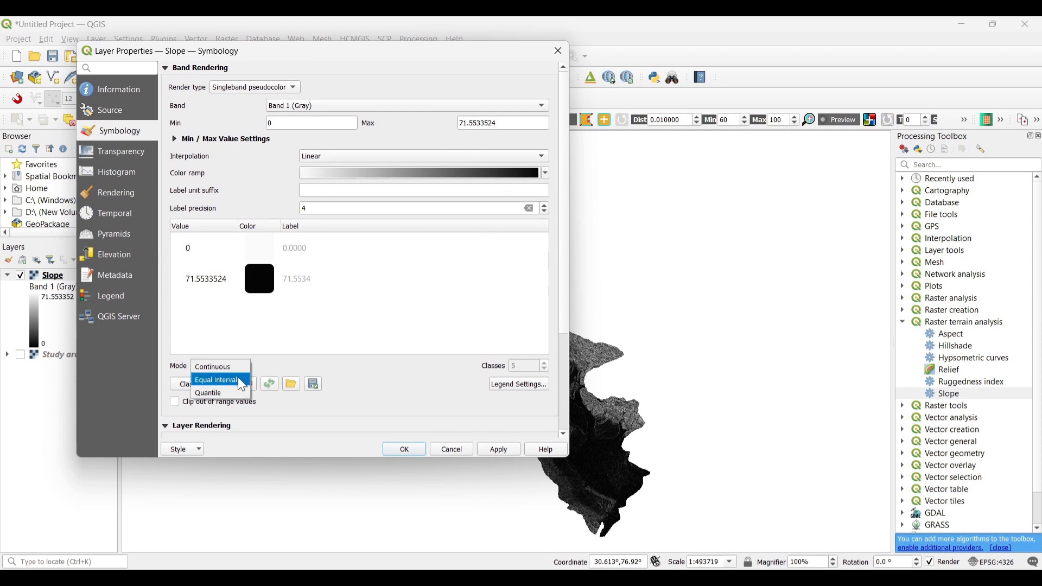
pyautogui.click(216, 379)
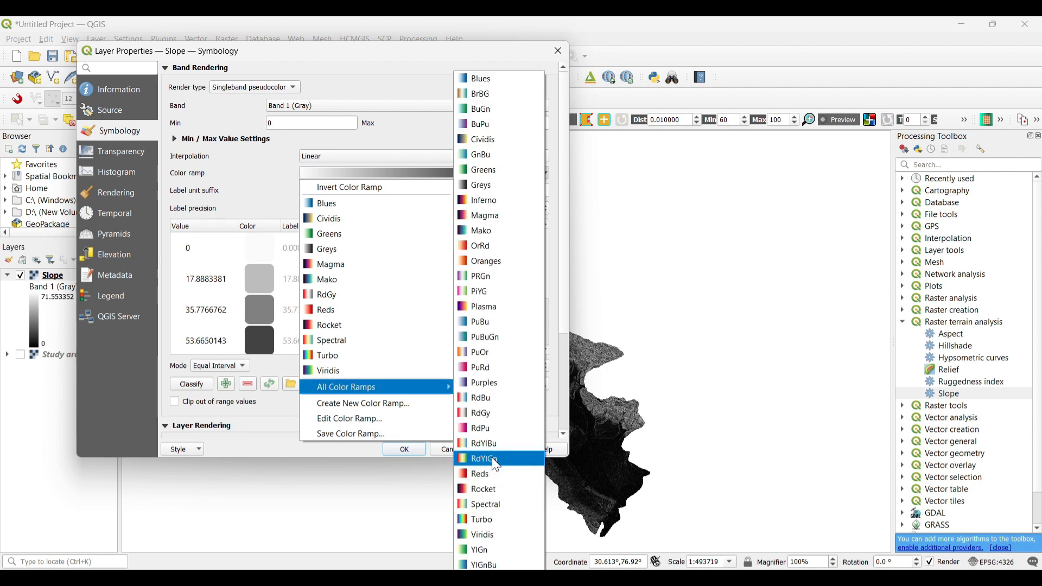
# Apply an inverted RdYlGn ramp with discrete interpolation to the Slope layer.
pyautogui.click(483, 458)
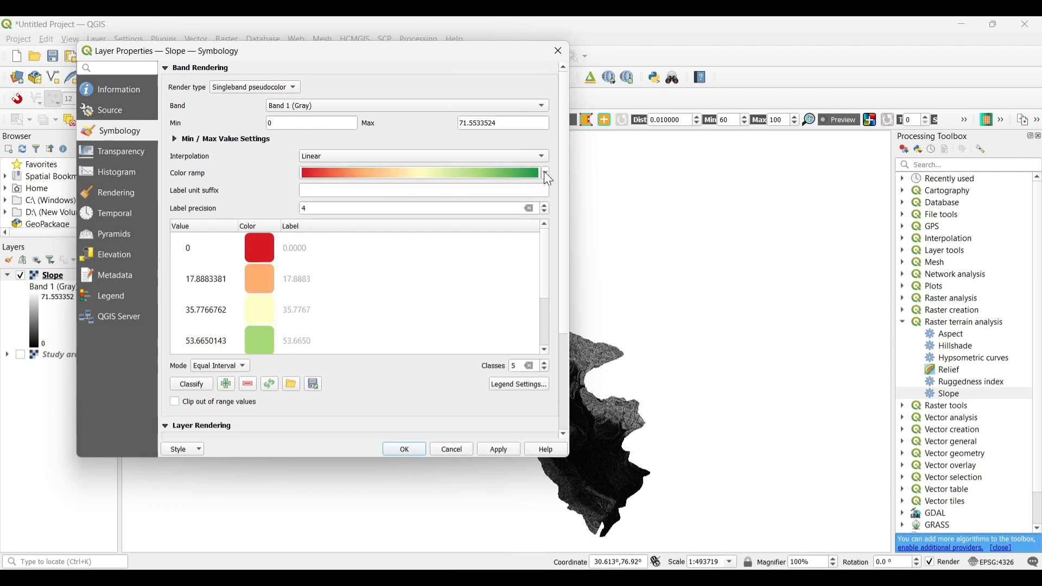
pyautogui.click(545, 172)
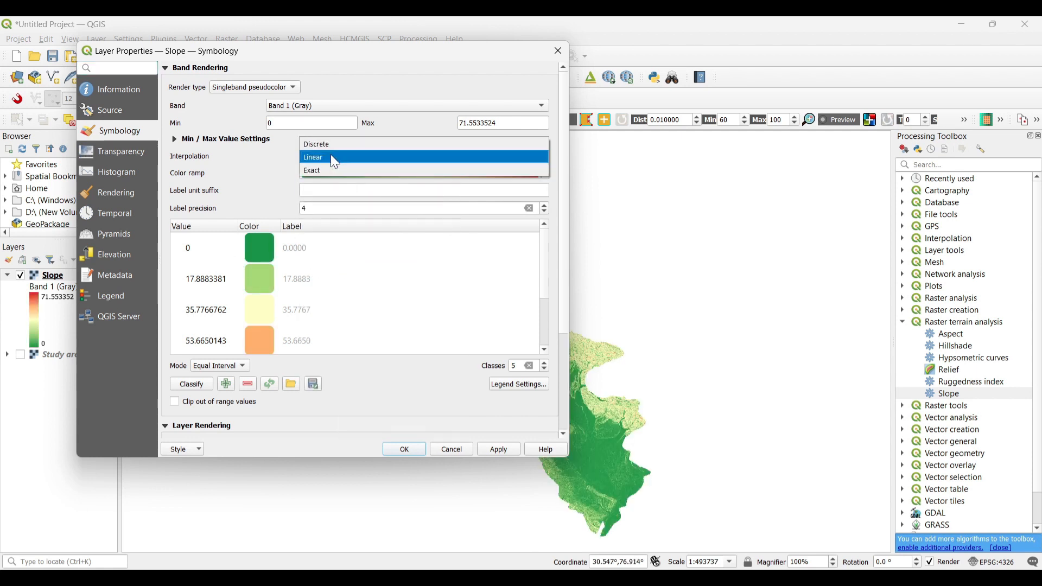
pyautogui.click(316, 143)
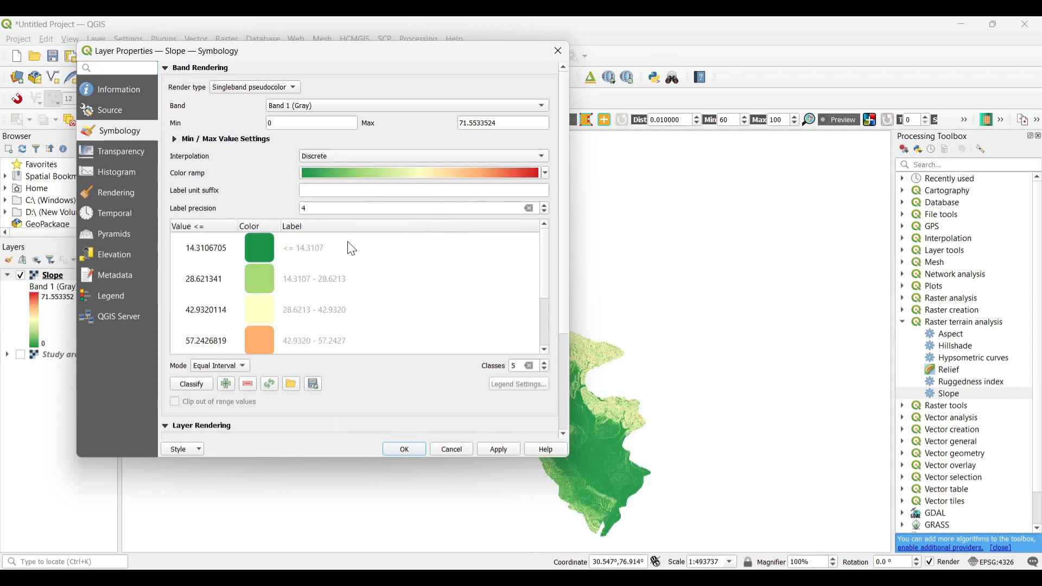
pyautogui.moveTo(393, 284)
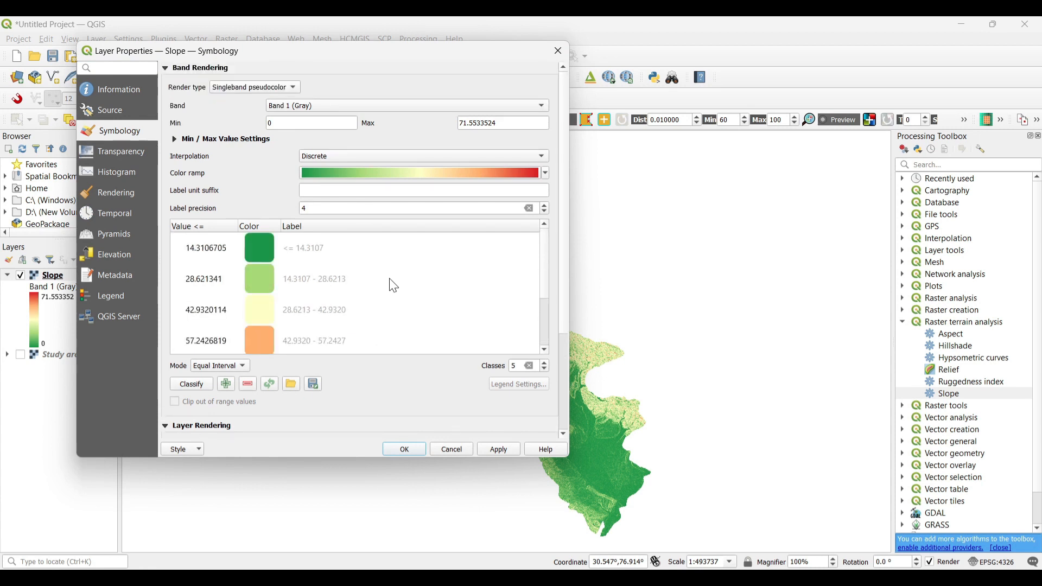
pyautogui.click(498, 449)
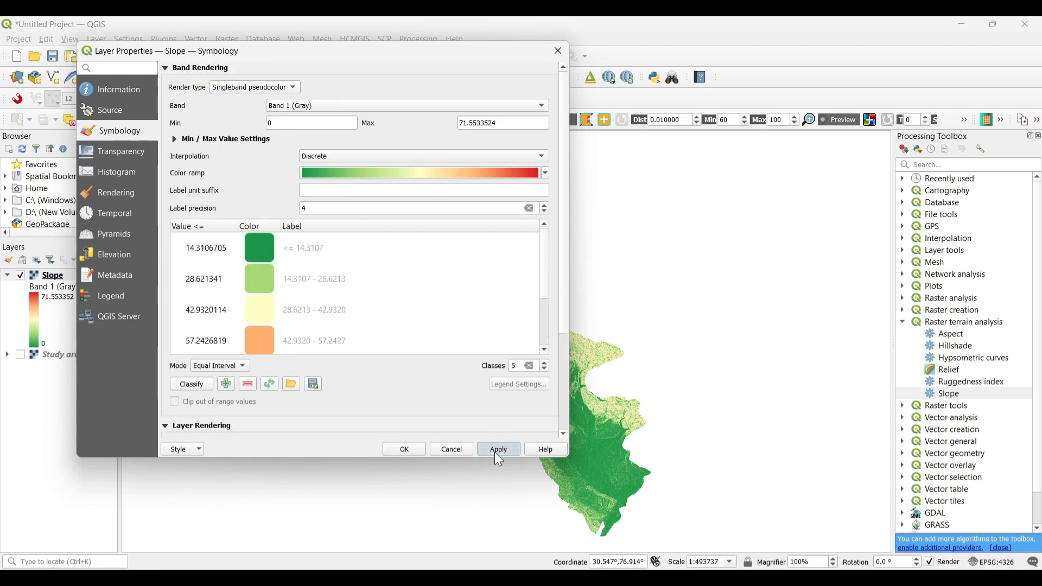
pyautogui.click(498, 449)
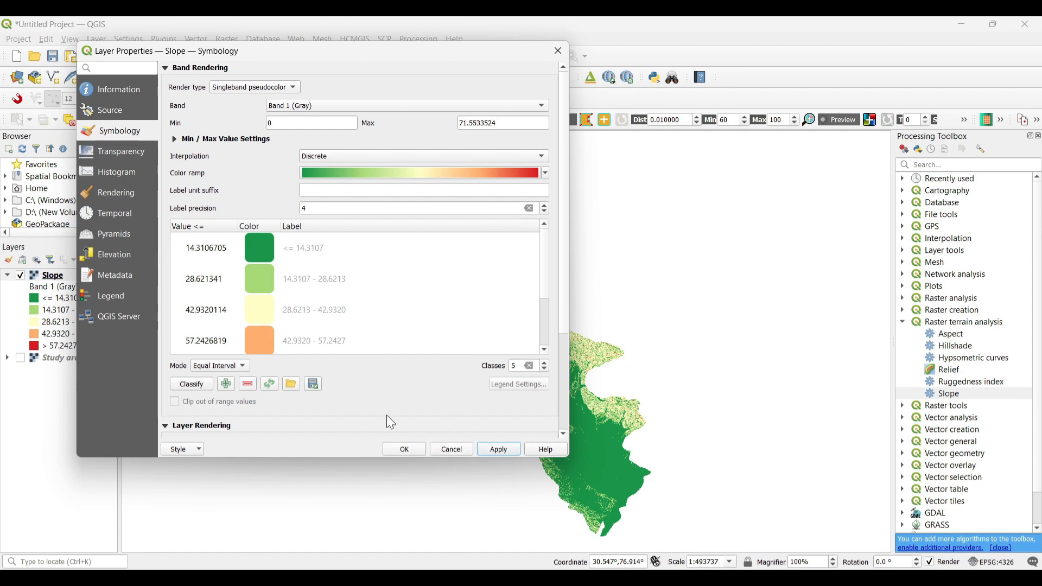
pyautogui.click(403, 448)
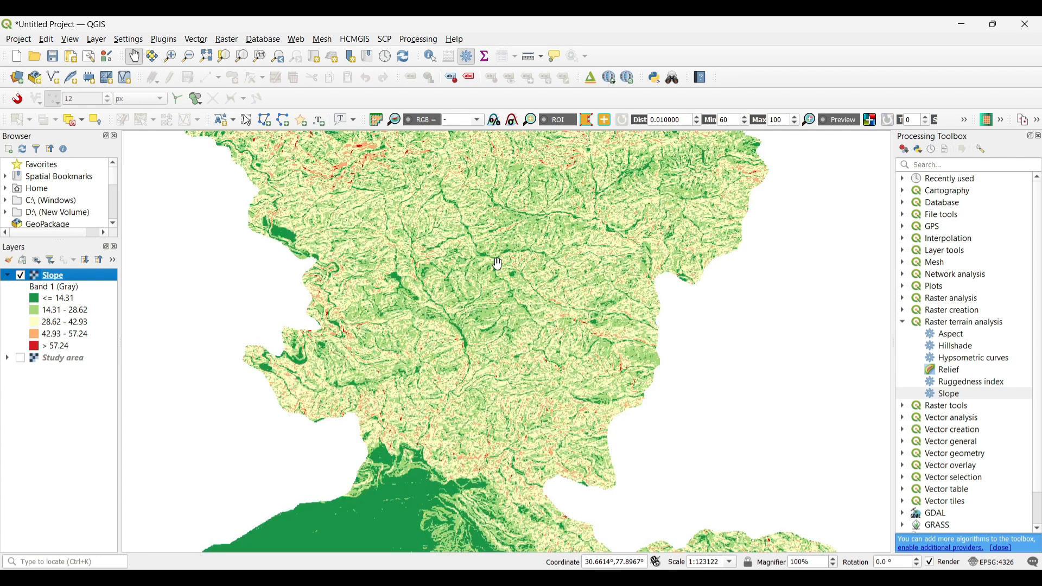
# Hide the Slope layer and show the greyscale Study area DEM at full extent.
pyautogui.scroll(-3)
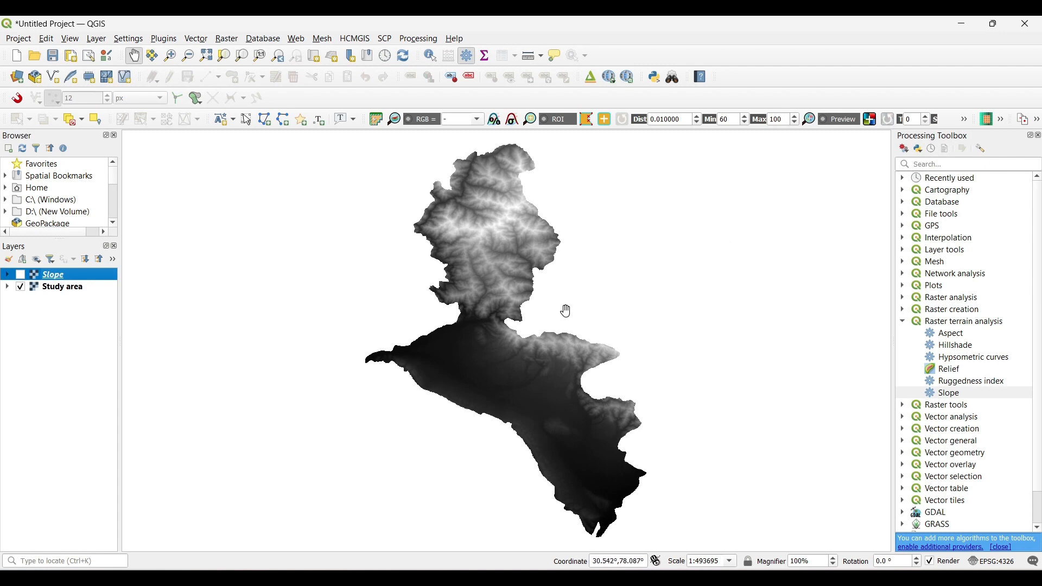
pyautogui.moveTo(951, 334)
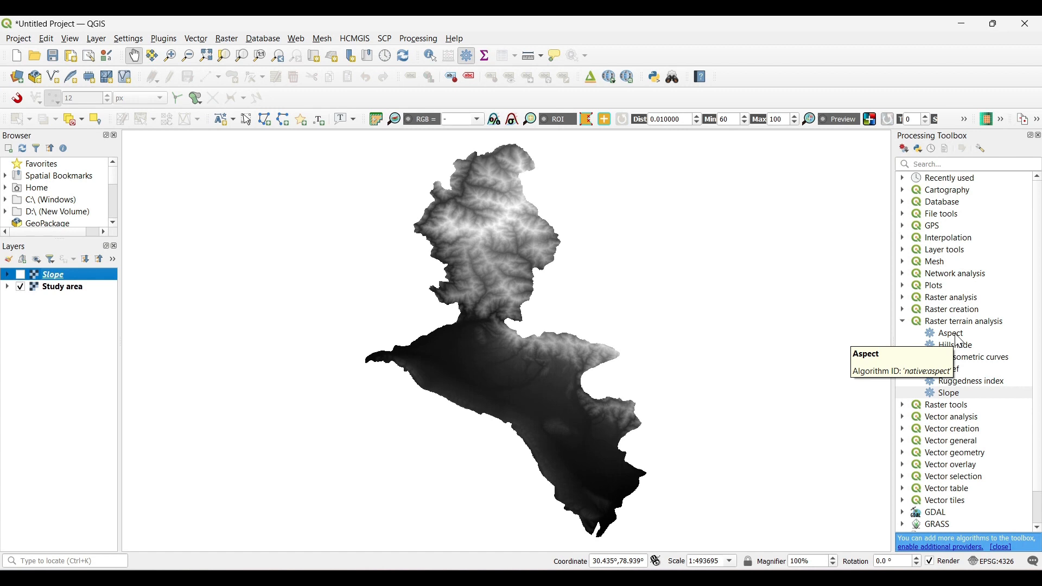
pyautogui.moveTo(945, 393)
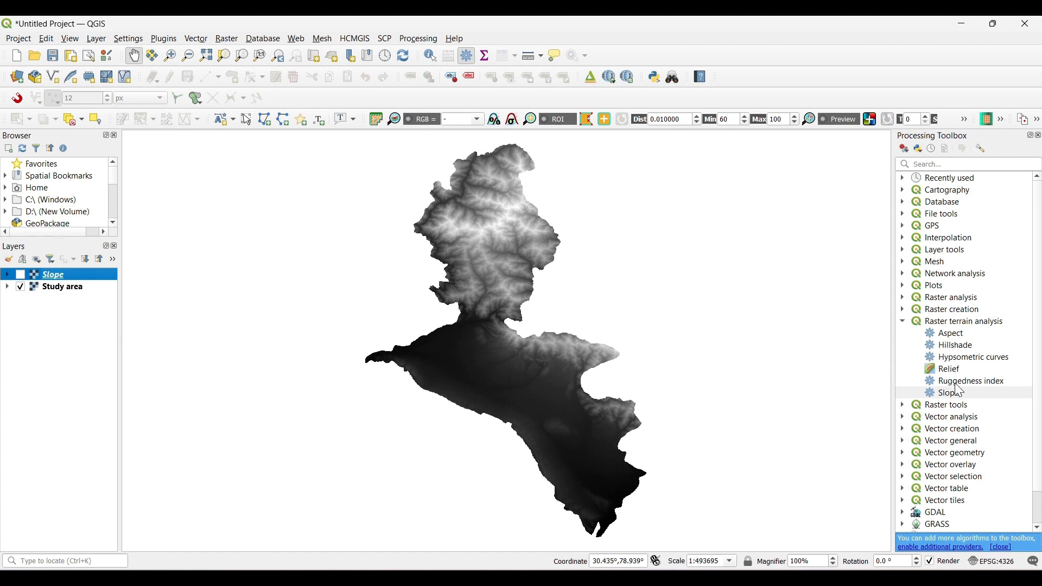
pyautogui.moveTo(955, 345)
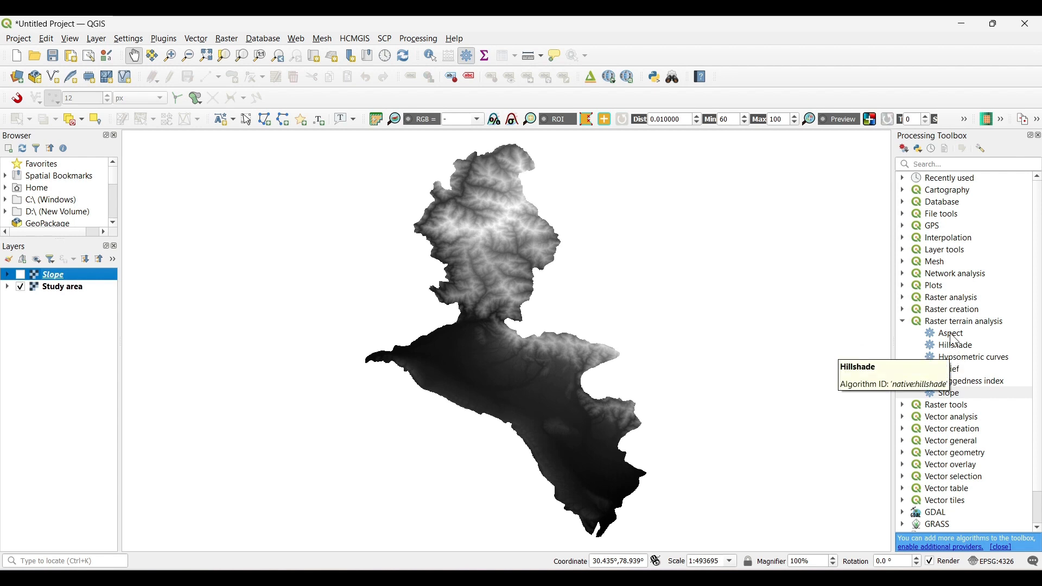
# Compute Aspect from the Study area DEM, saving it as Aspect.tif.
pyautogui.doubleClick(950, 332)
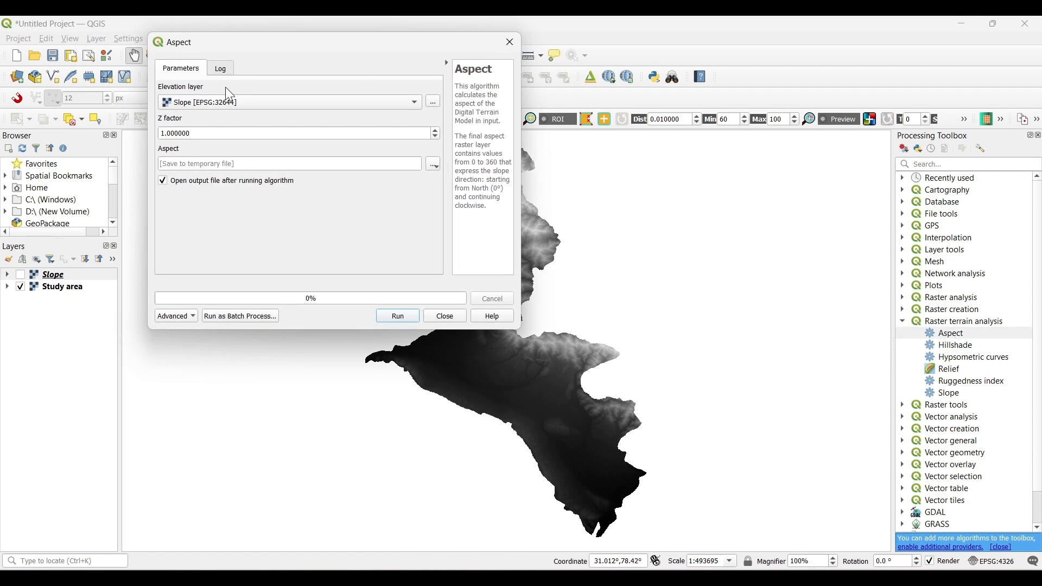
pyautogui.moveTo(288, 129)
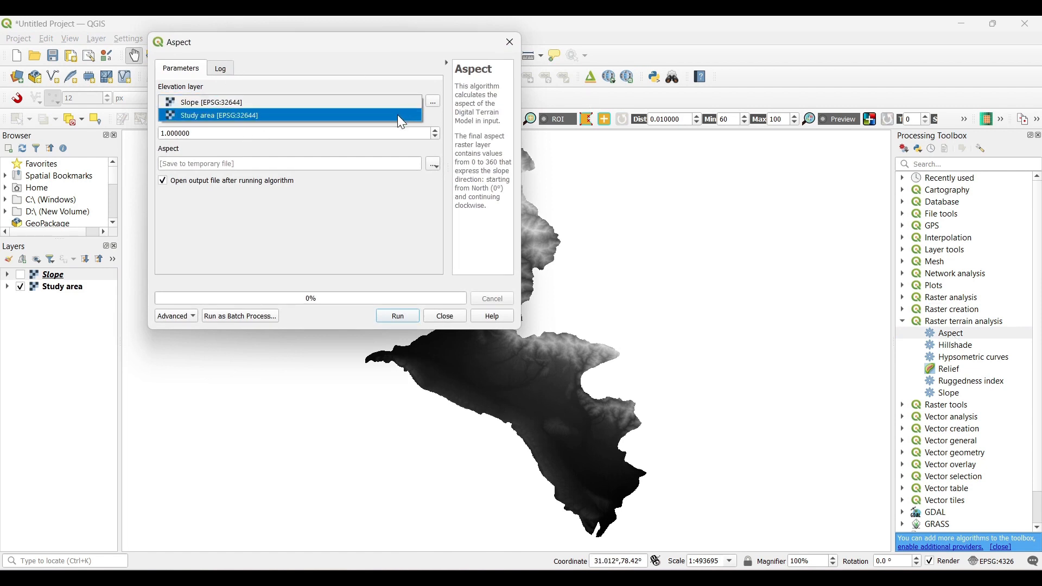
pyautogui.click(219, 115)
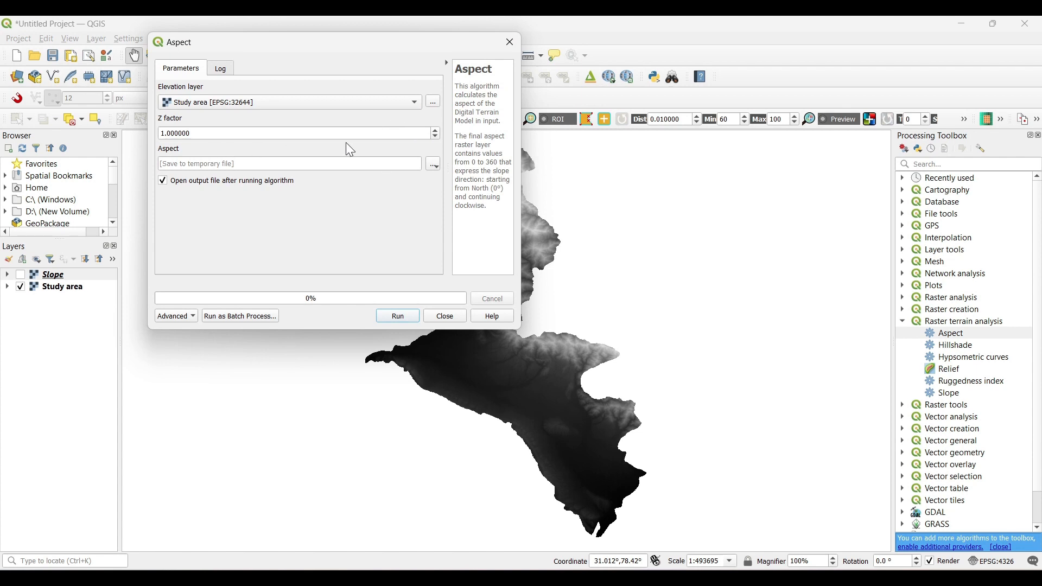
pyautogui.click(432, 164)
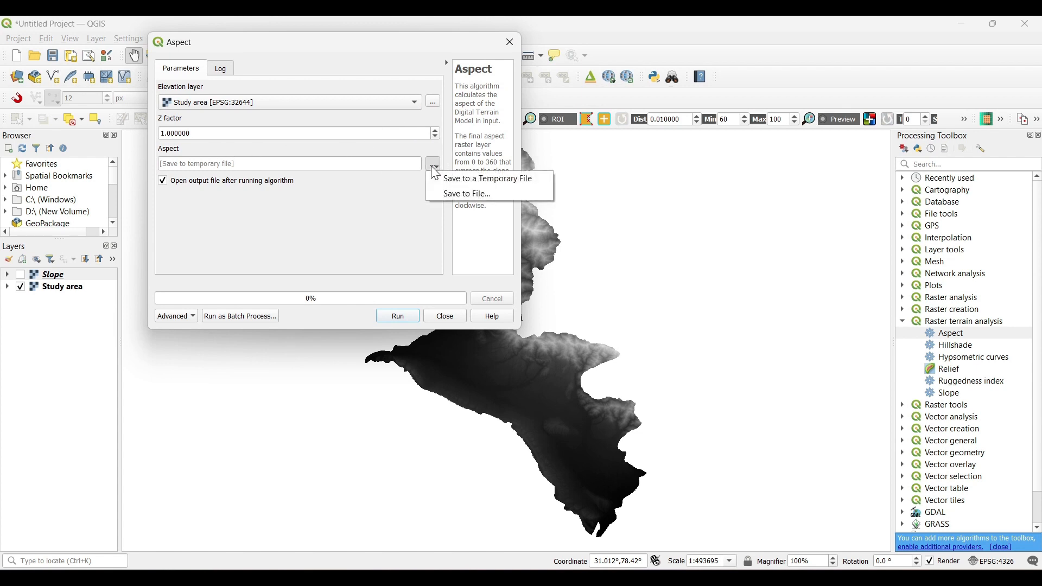
pyautogui.click(468, 193)
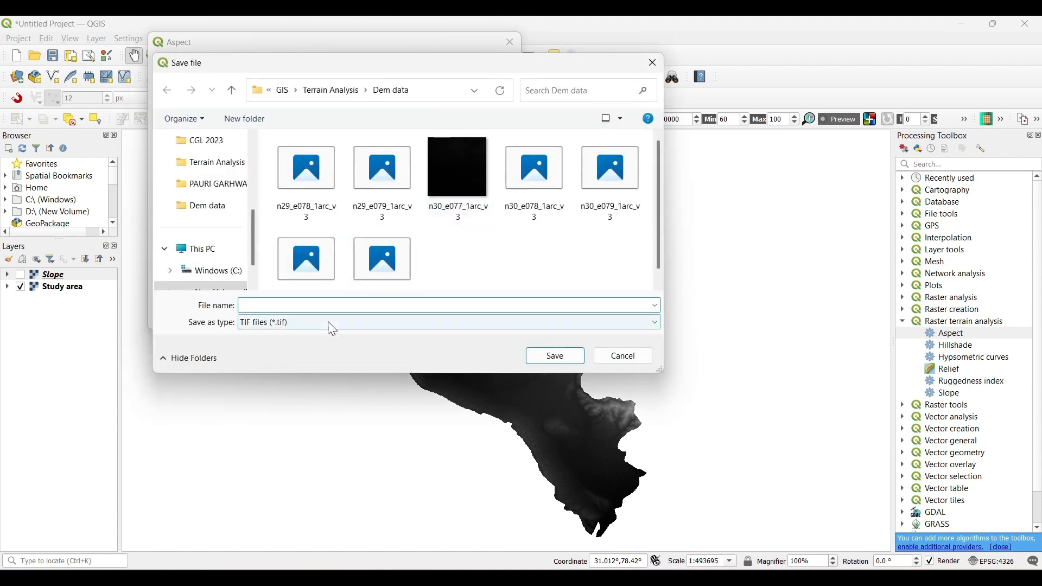
pyautogui.click(445, 305)
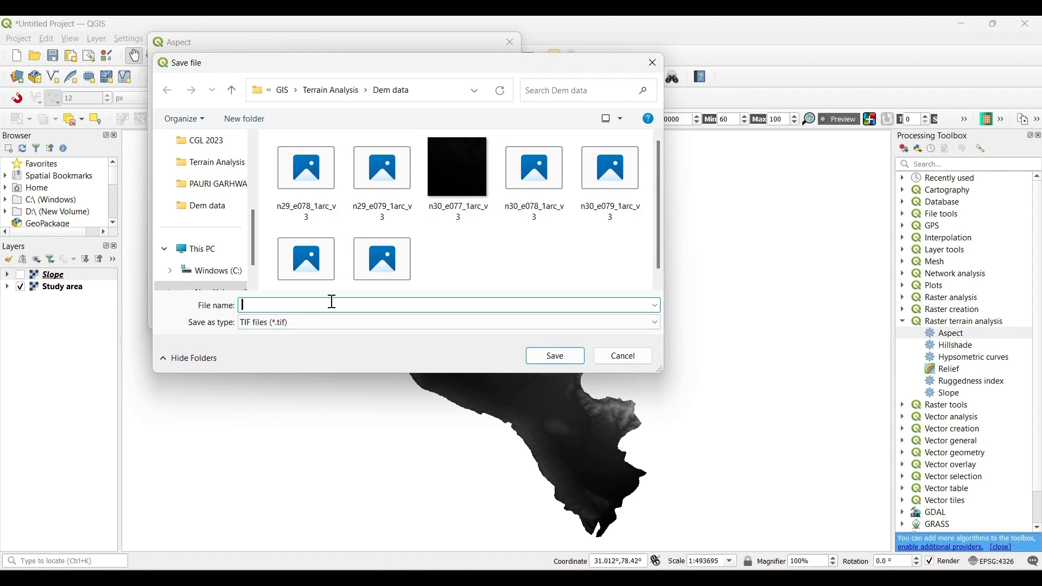
pyautogui.write('Aspect')
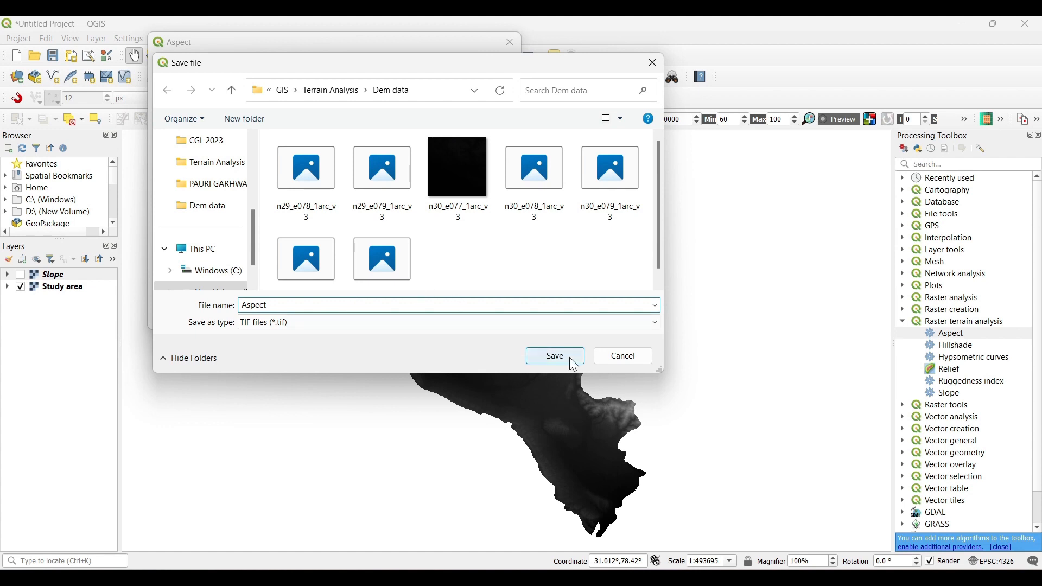
pyautogui.click(553, 355)
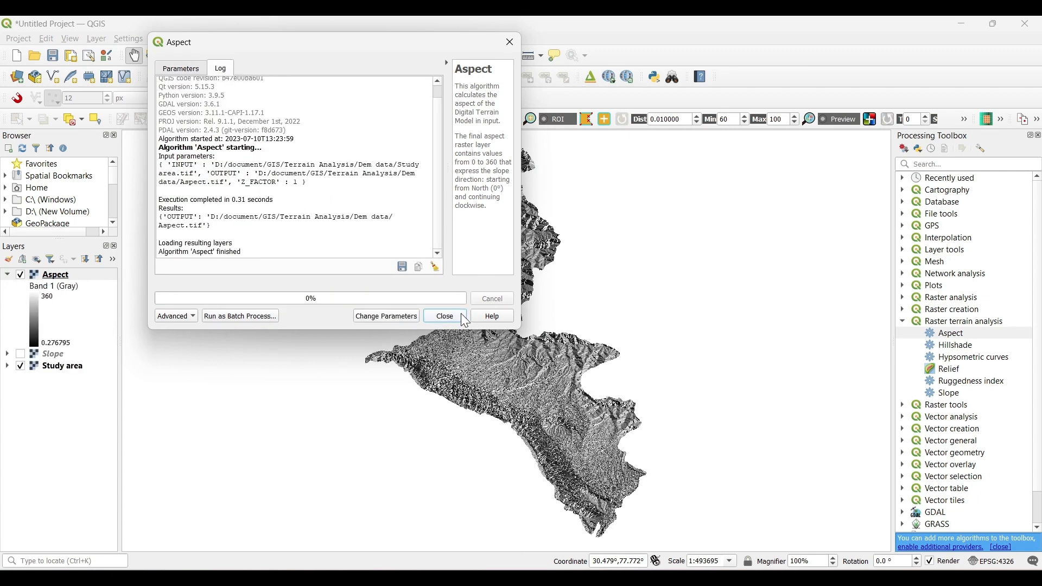
pyautogui.click(444, 316)
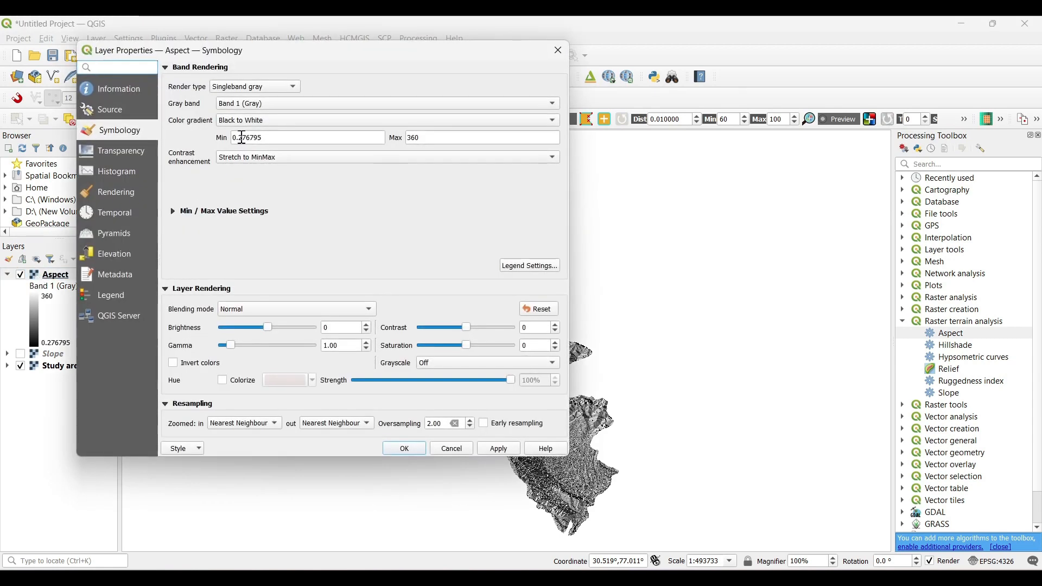
# Style Aspect as singleband pseudocolor with 10 discrete equal-interval classes, then hide it.
pyautogui.click(255, 86)
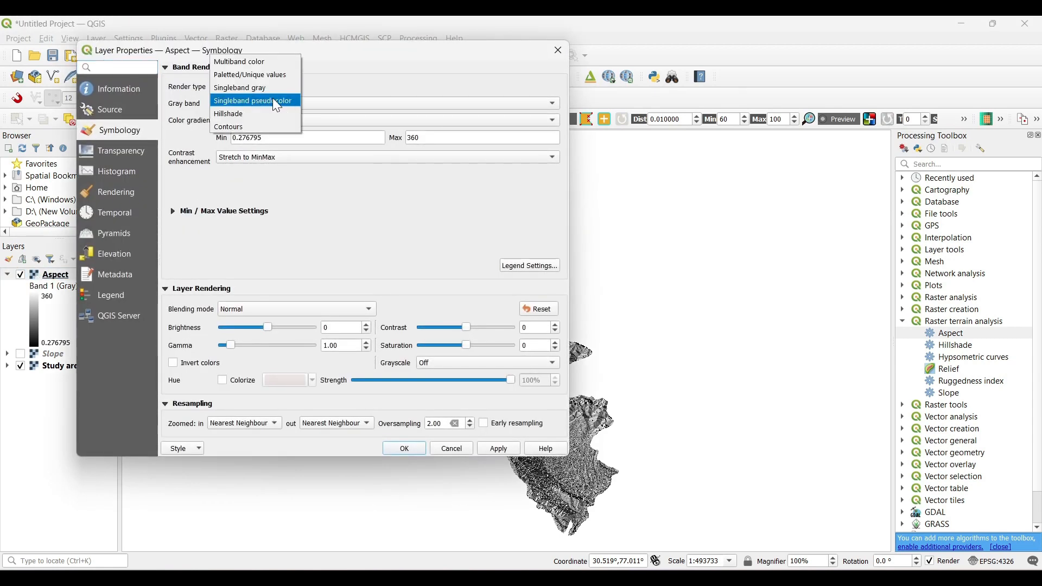
pyautogui.click(252, 100)
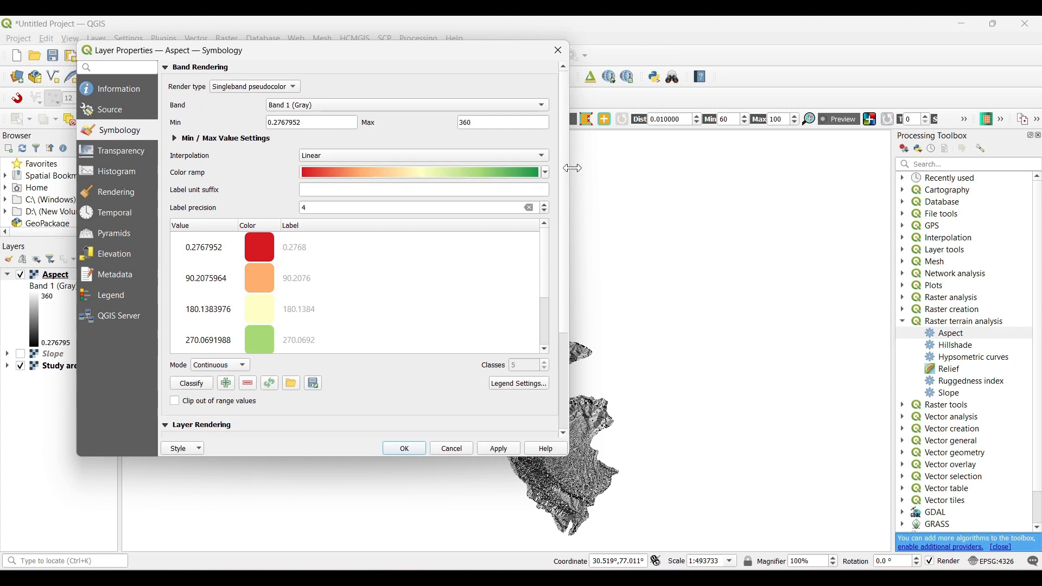
pyautogui.click(218, 365)
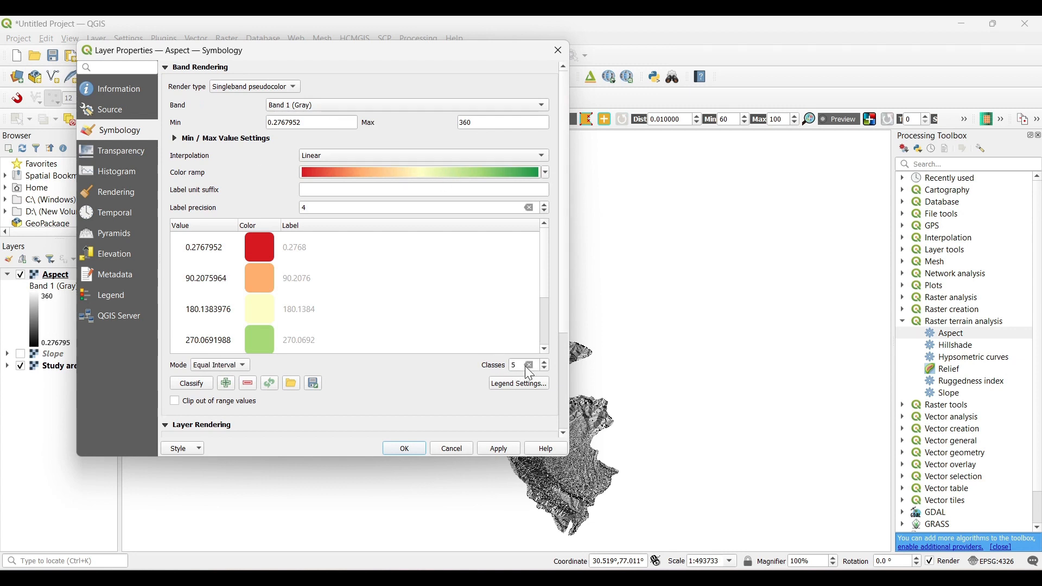
pyautogui.click(544, 368)
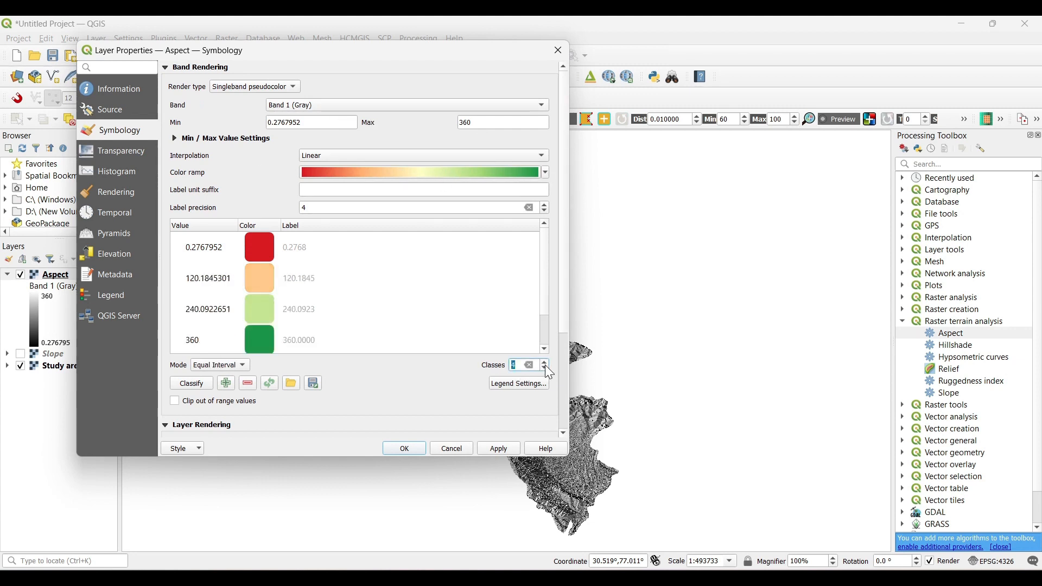
pyautogui.click(544, 368)
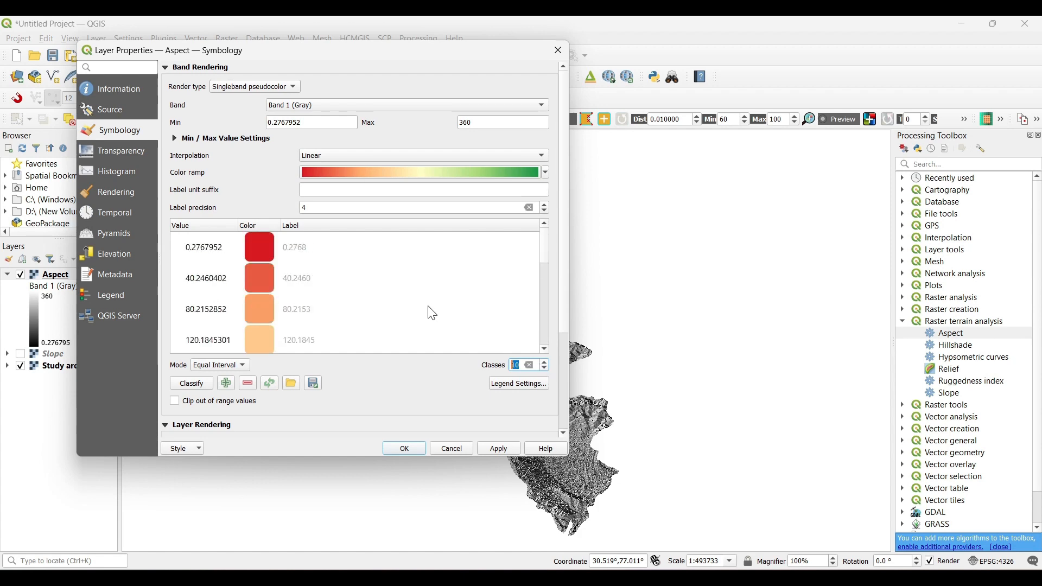
pyautogui.click(544, 172)
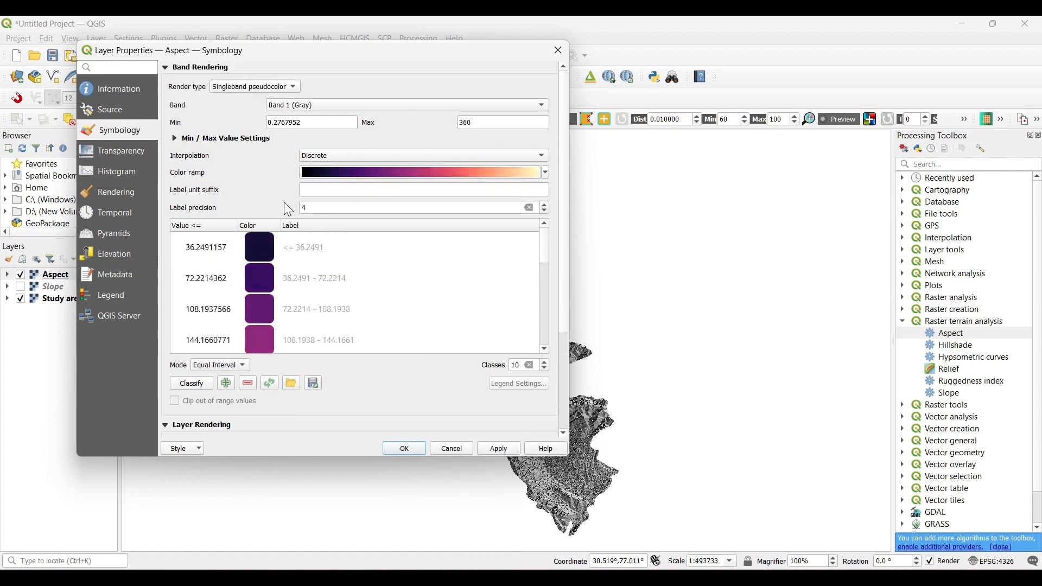
pyautogui.scroll(-3)
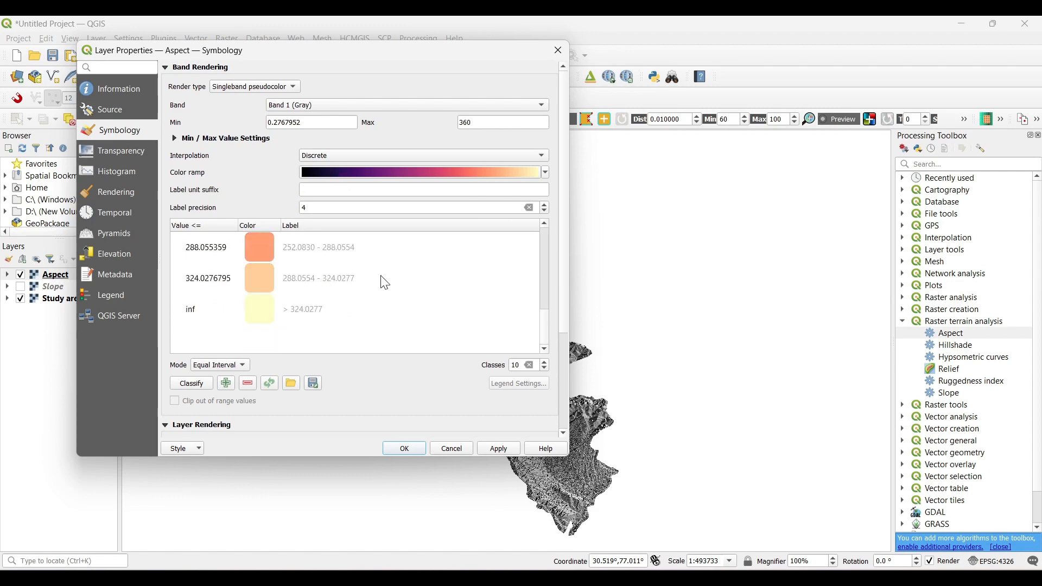
pyautogui.click(404, 448)
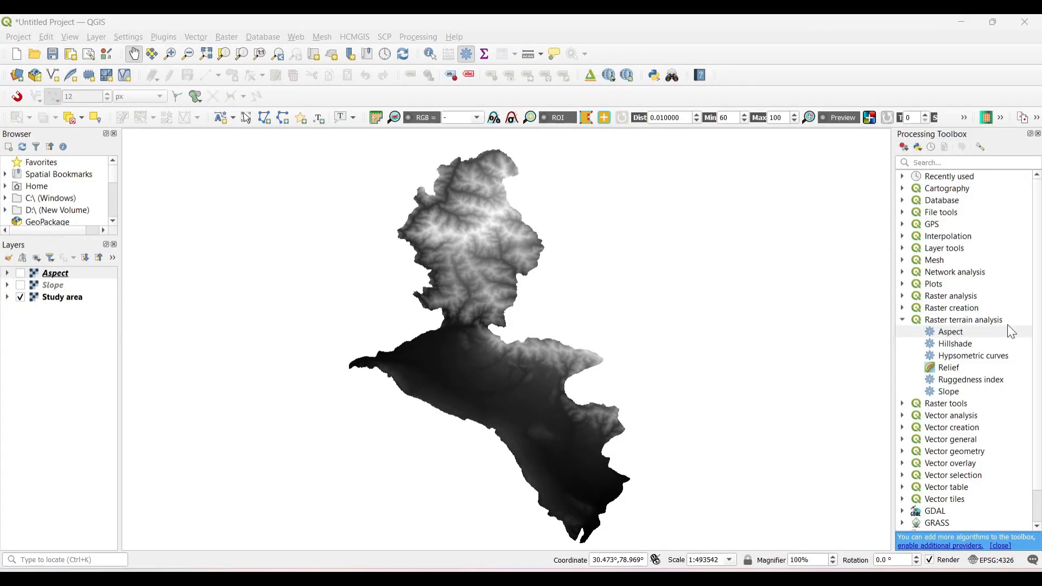
# Run Hillshade on the Study area DEM, saving the result as Hillshade.tif.
pyautogui.click(955, 343)
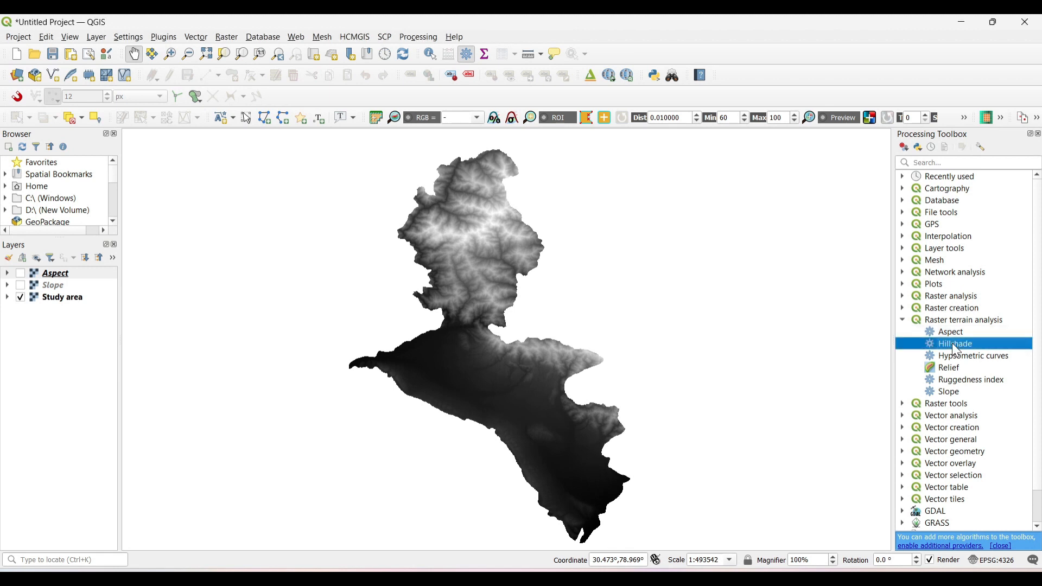
pyautogui.doubleClick(954, 344)
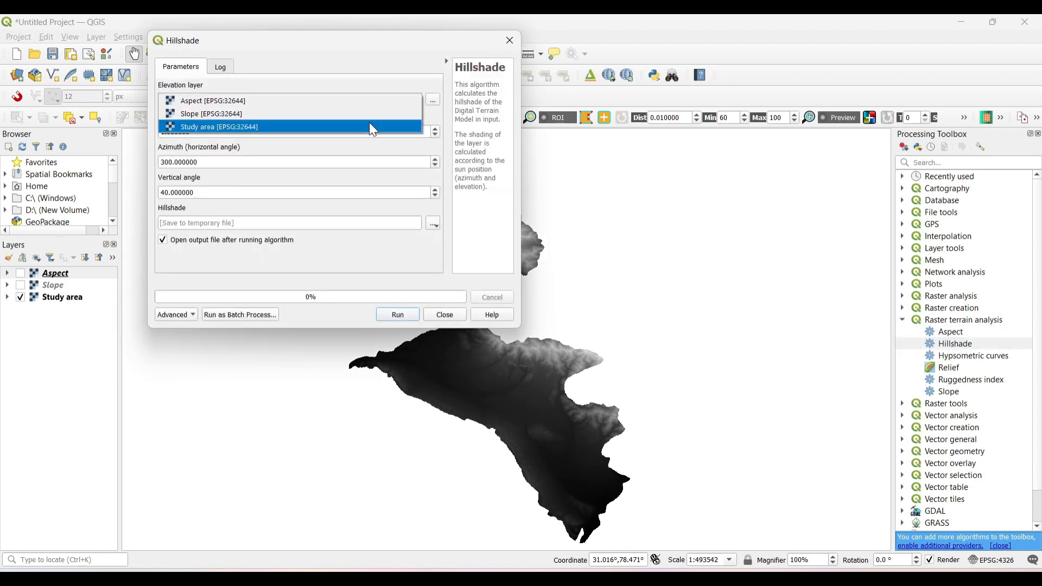
pyautogui.click(219, 127)
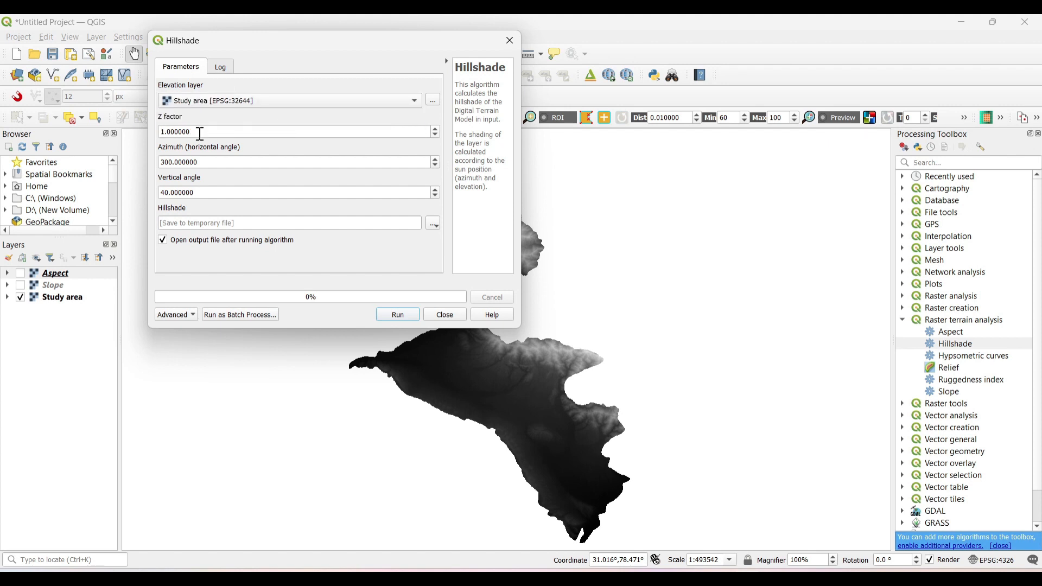
pyautogui.moveTo(221, 178)
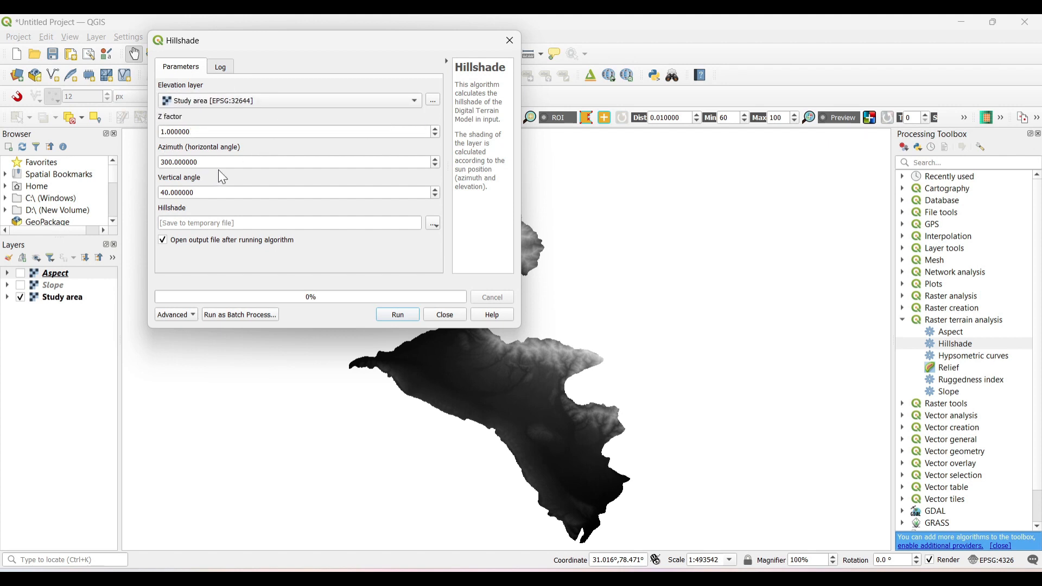
pyautogui.moveTo(275, 206)
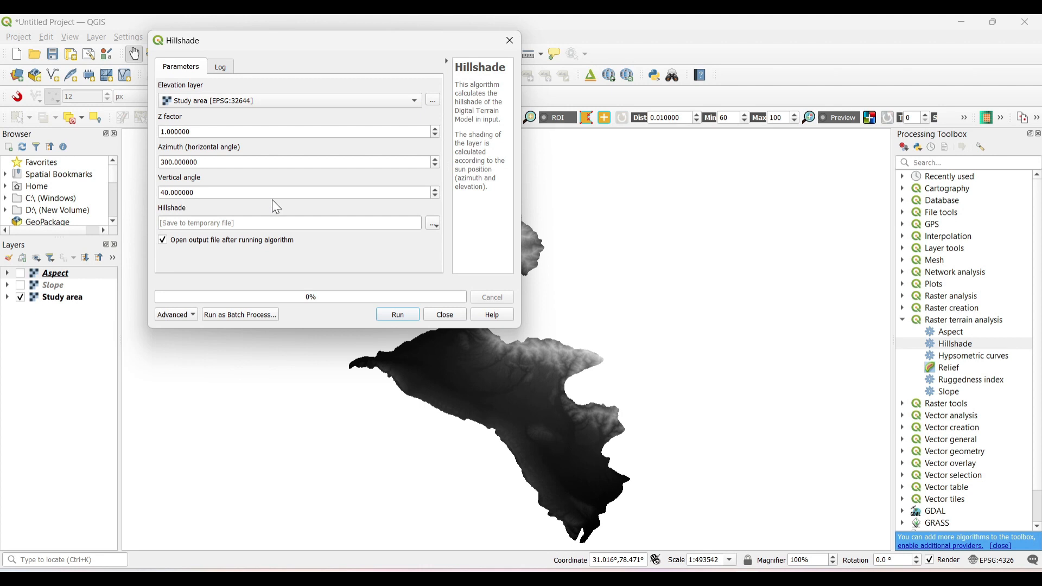
pyautogui.moveTo(226, 222)
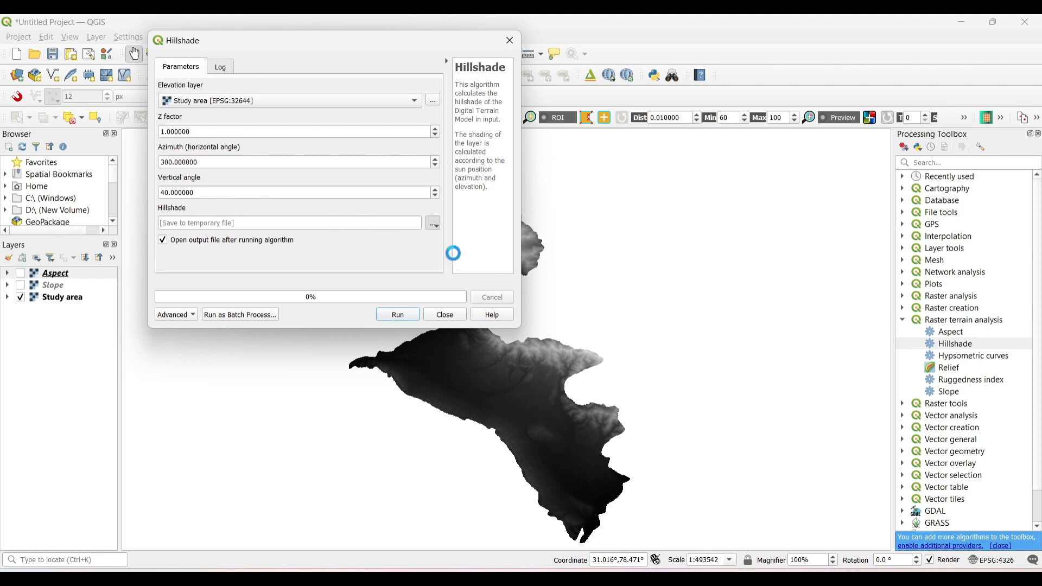
pyautogui.click(433, 223)
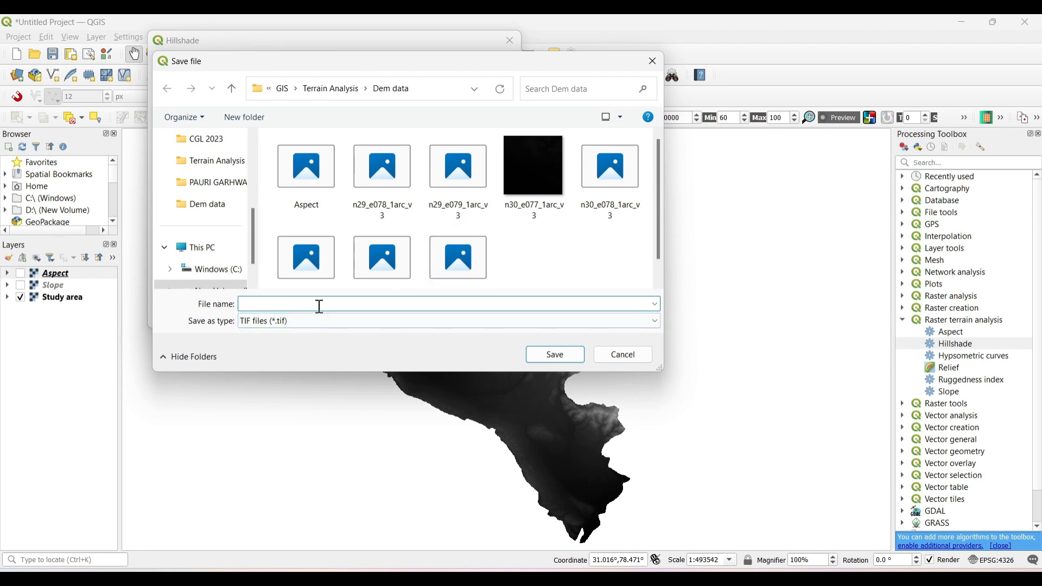
pyautogui.write('Hillshade')
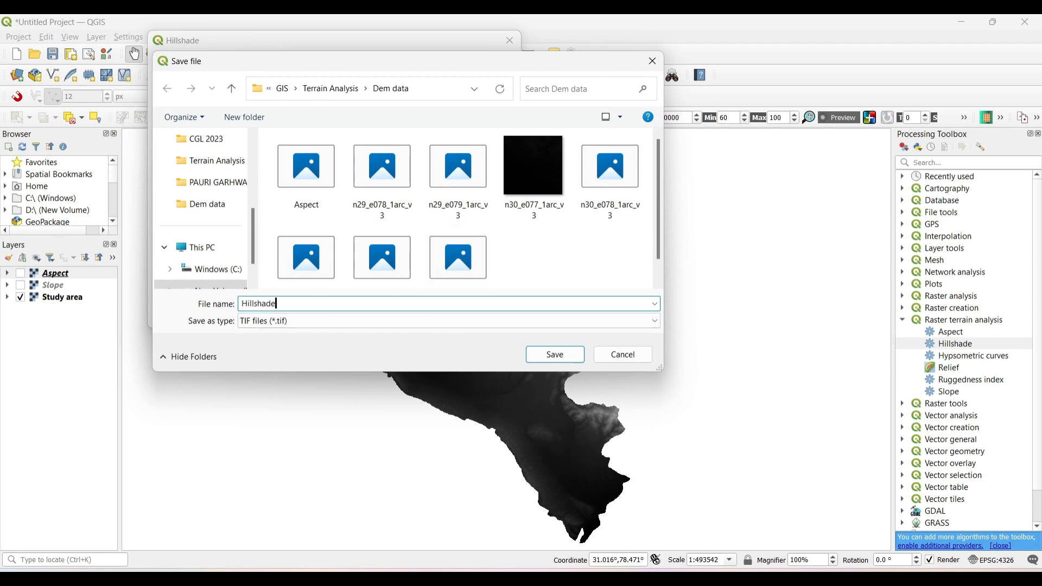
pyautogui.click(553, 354)
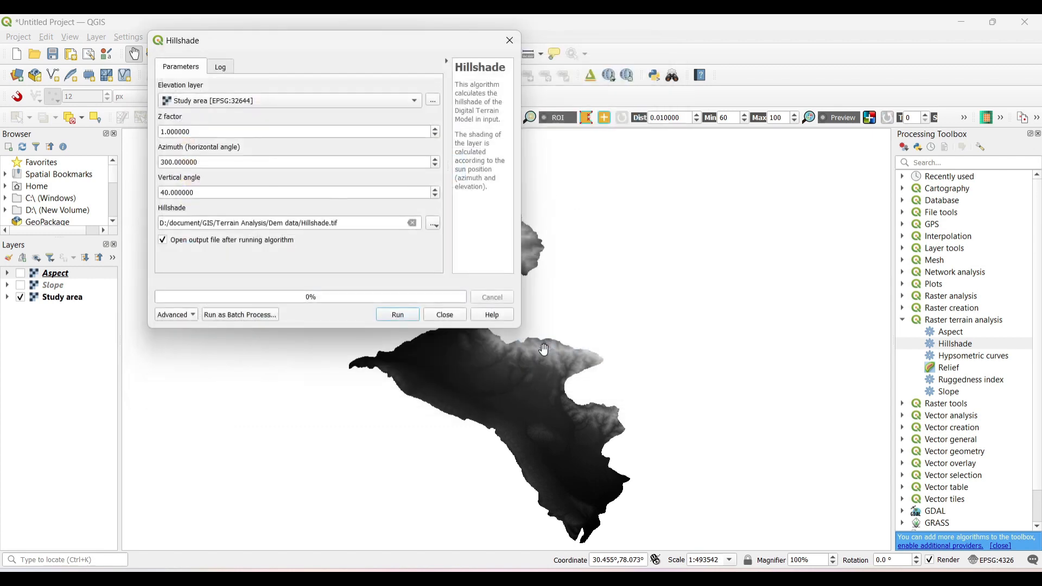
pyautogui.click(397, 314)
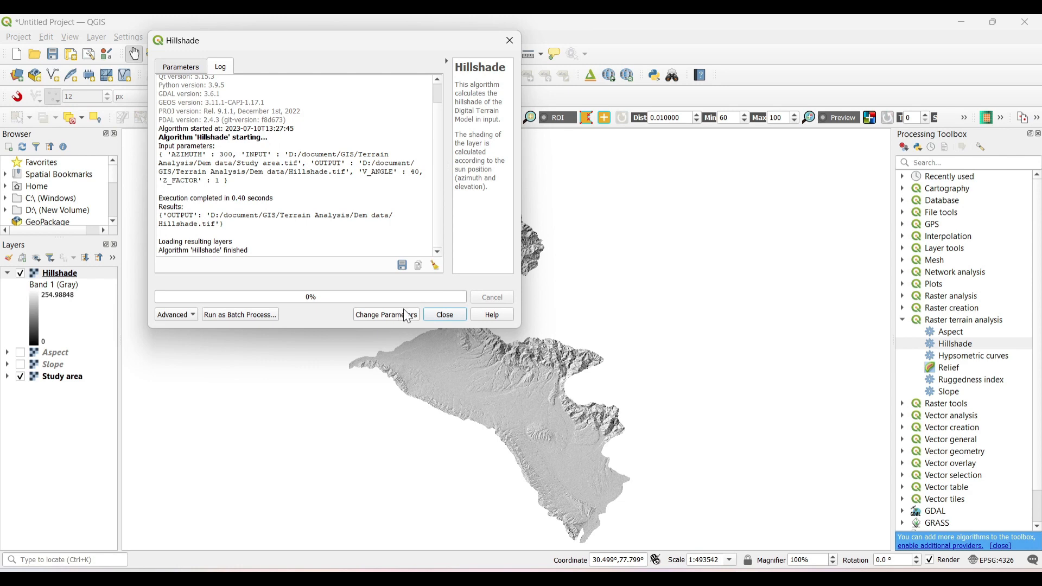
# Close the Hillshade tool and switch off the Hillshade layer.
pyautogui.click(444, 315)
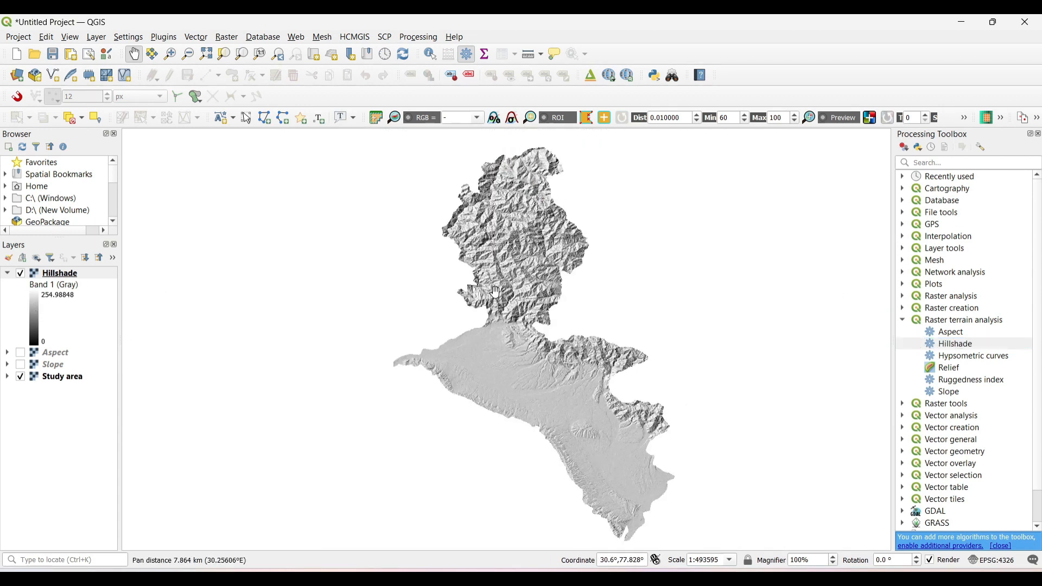
pyautogui.click(20, 272)
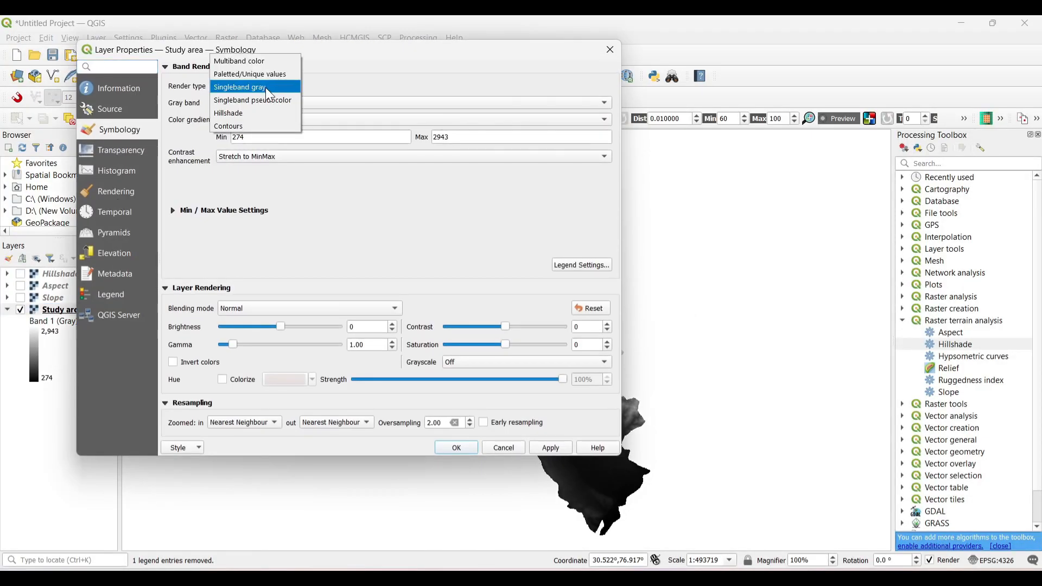
# Style the Study area DEM as singleband pseudocolor, five discrete equal-interval classes, inverted ramp.
pyautogui.click(252, 99)
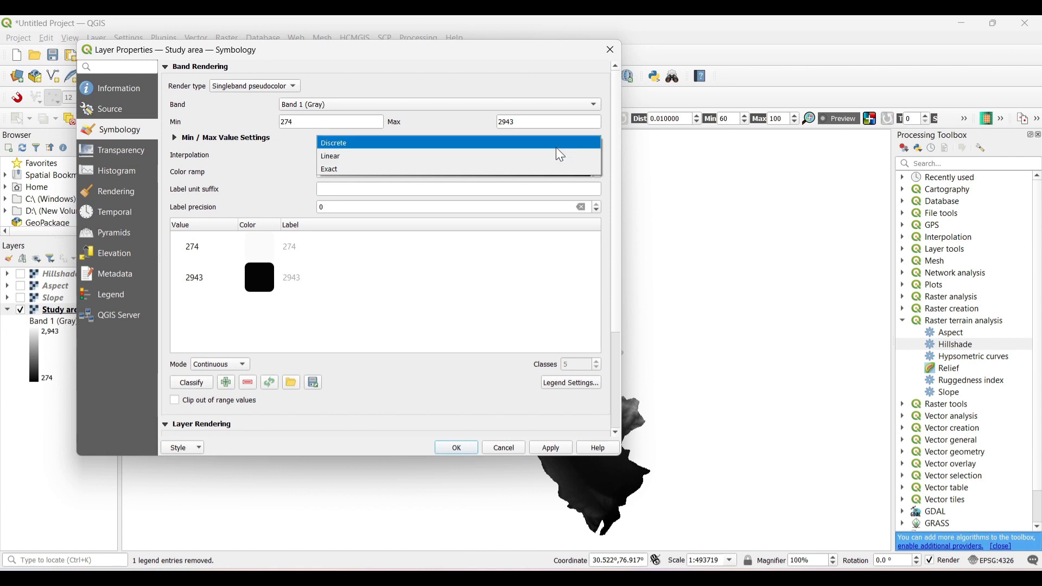
pyautogui.click(332, 142)
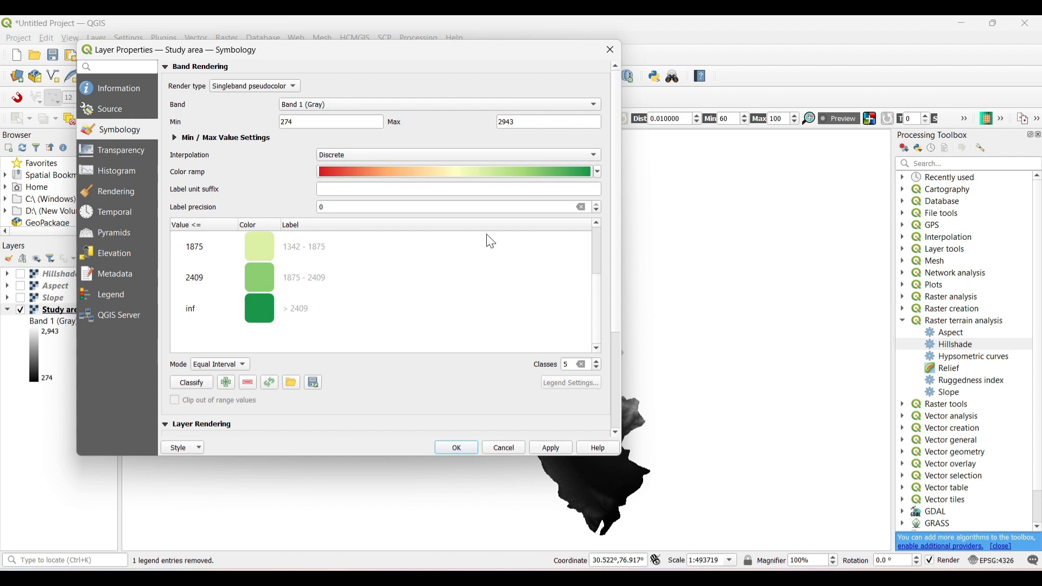
pyautogui.click(595, 172)
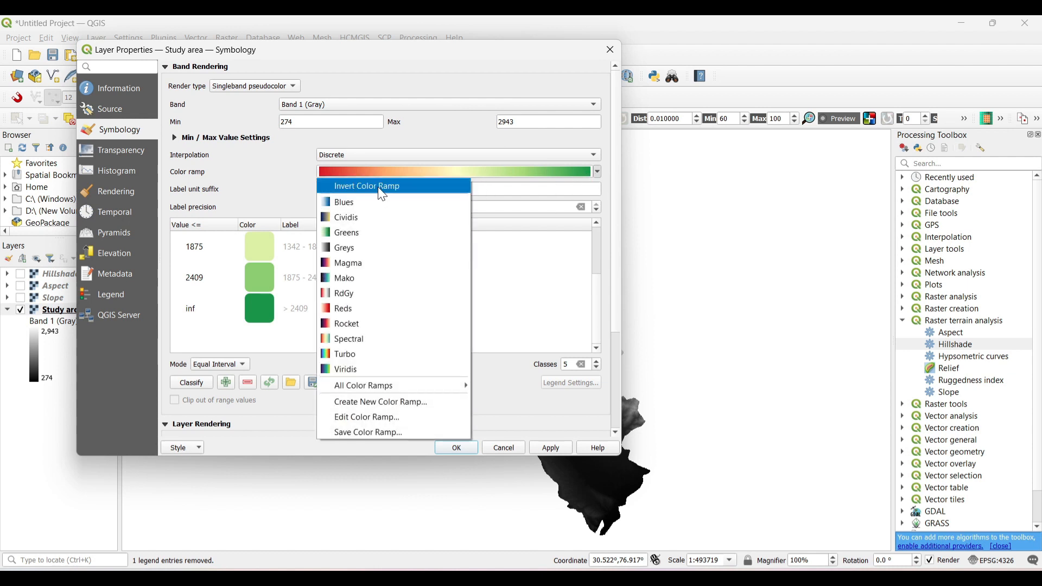
pyautogui.click(367, 185)
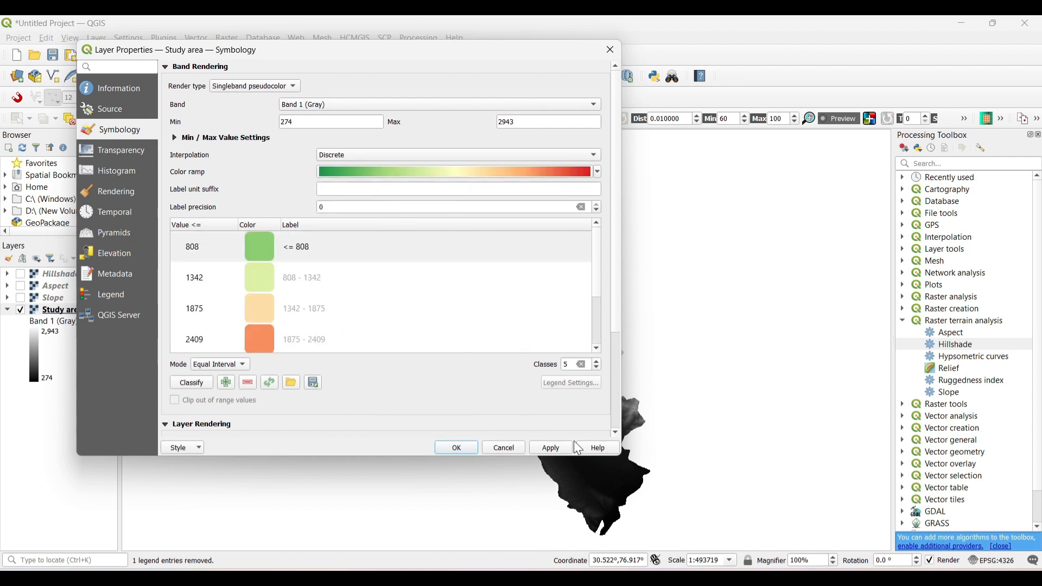
pyautogui.click(456, 447)
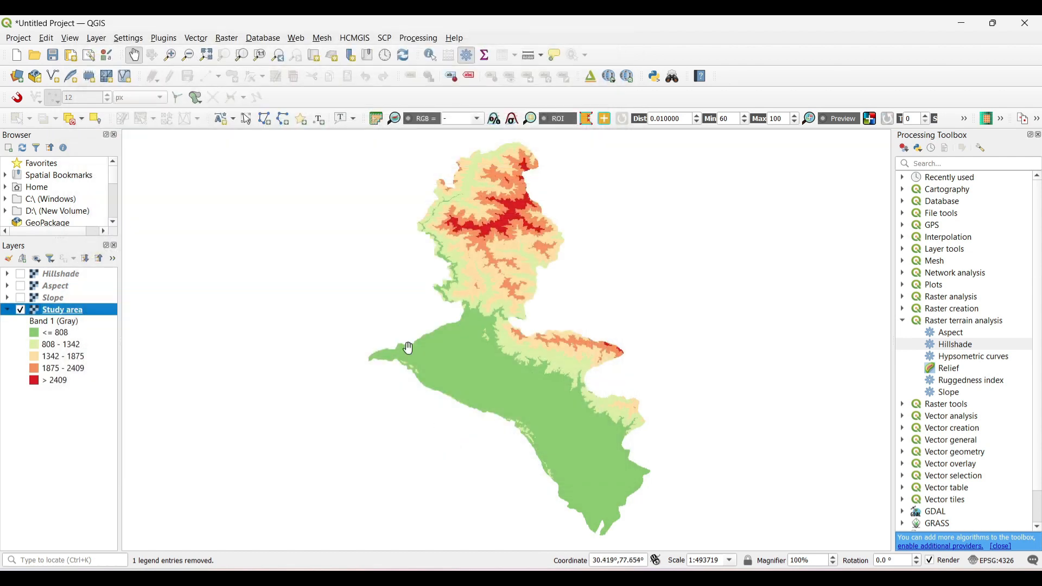
pyautogui.moveTo(499, 286)
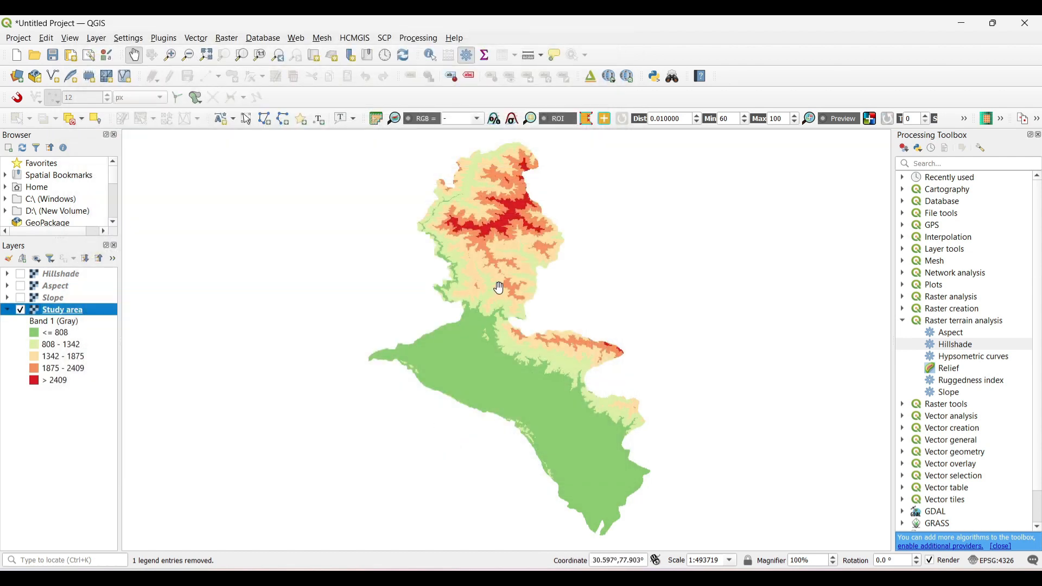
pyautogui.moveTo(498, 287); pyautogui.dragTo(495, 279)
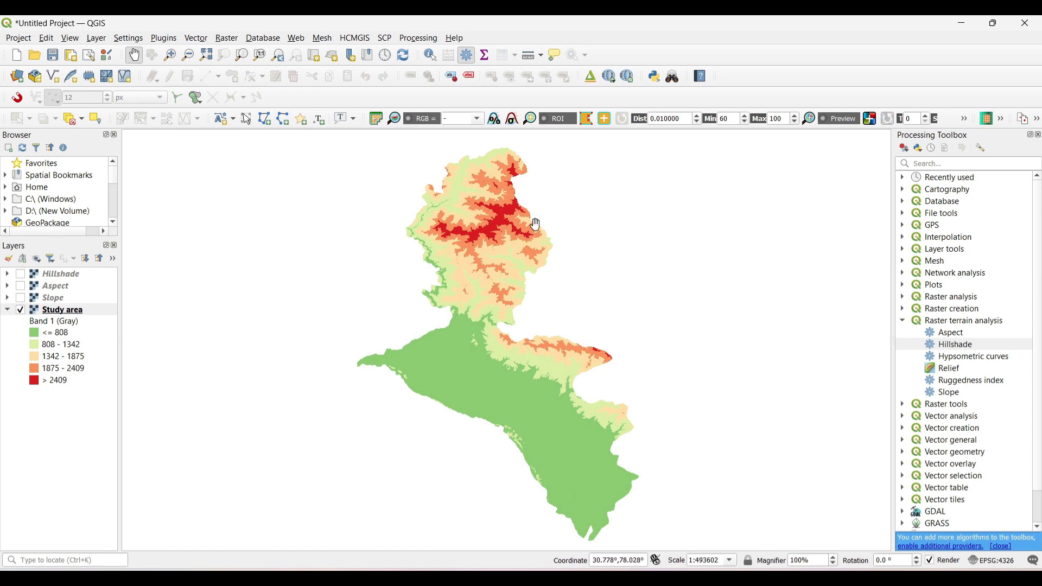
pyautogui.moveTo(642, 328)
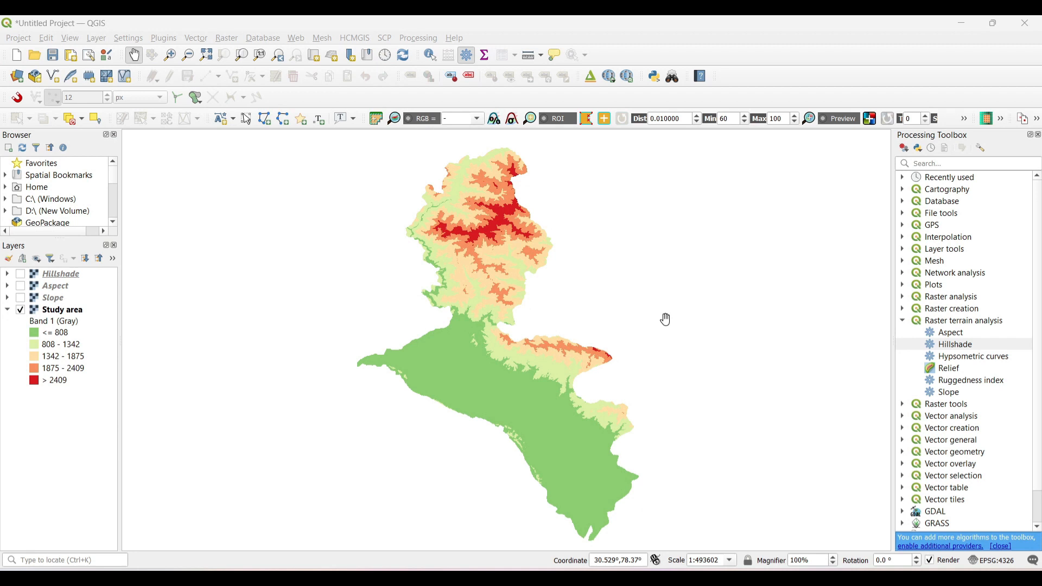
pyautogui.click(226, 37)
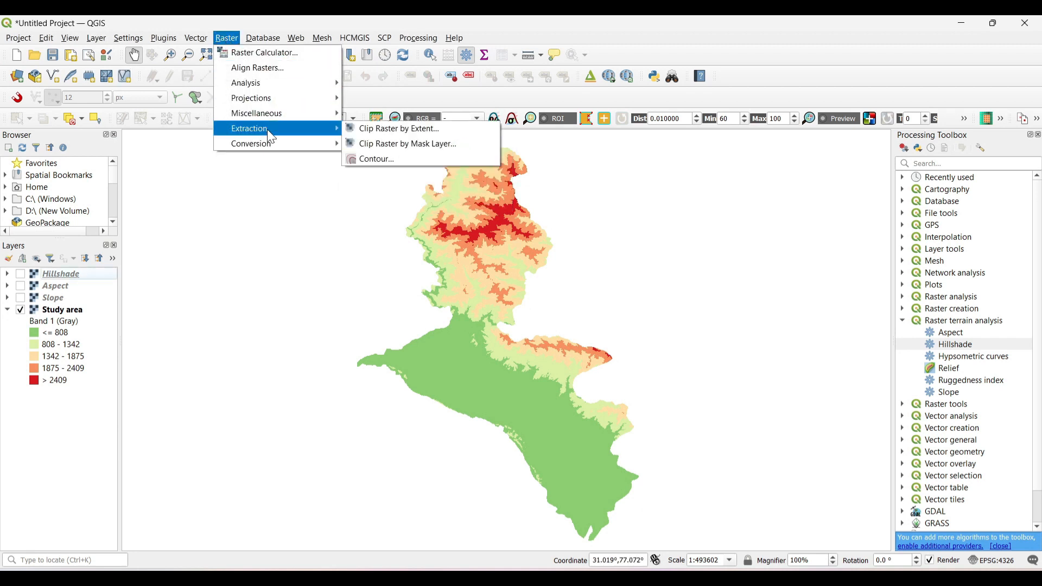
pyautogui.moveTo(394, 158)
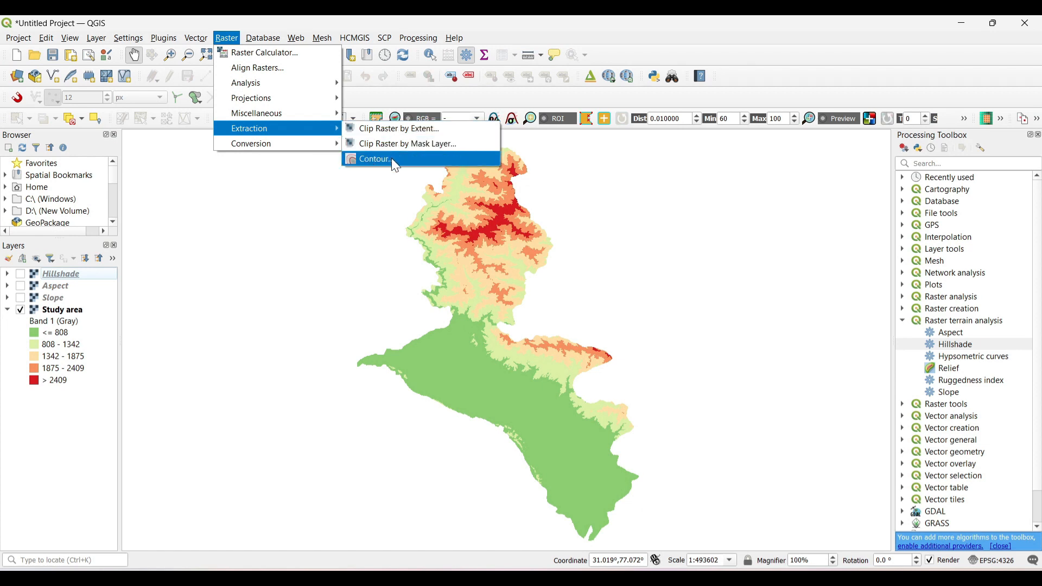
# In the Contour tool, use the Study area DEM with a 100 contour interval.
pyautogui.click(374, 159)
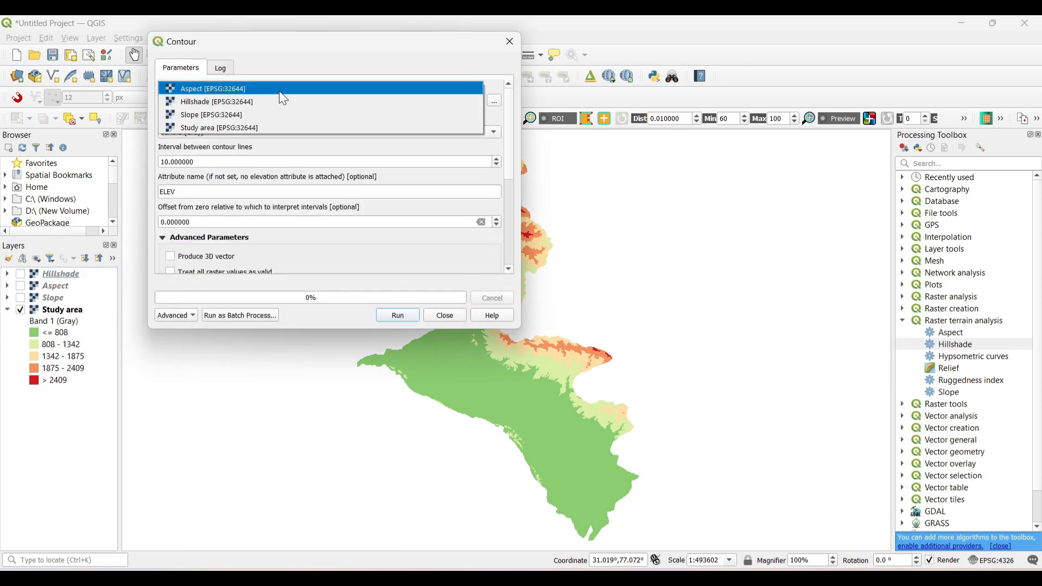
pyautogui.click(218, 127)
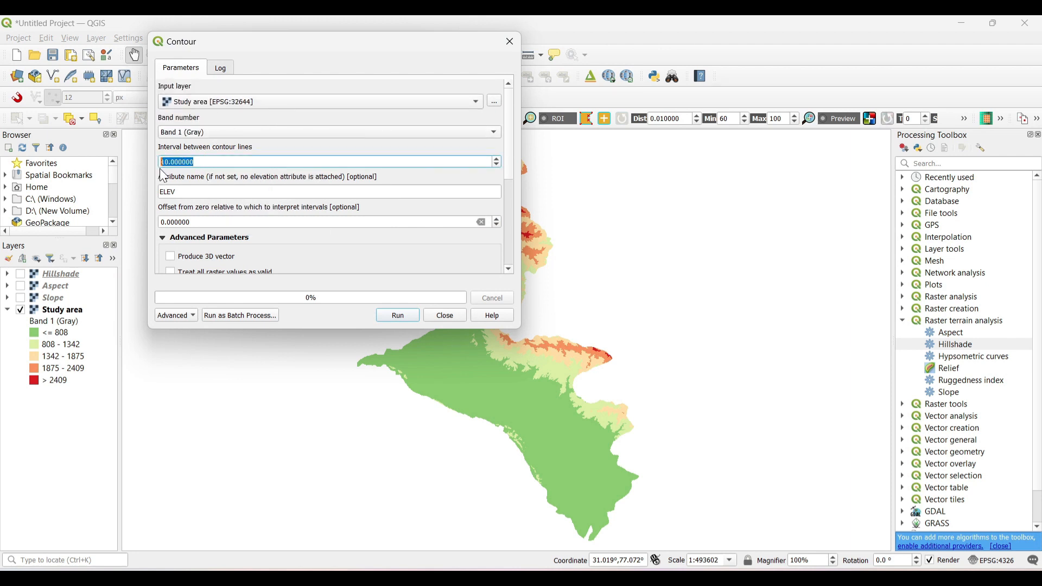
pyautogui.press('Delete')
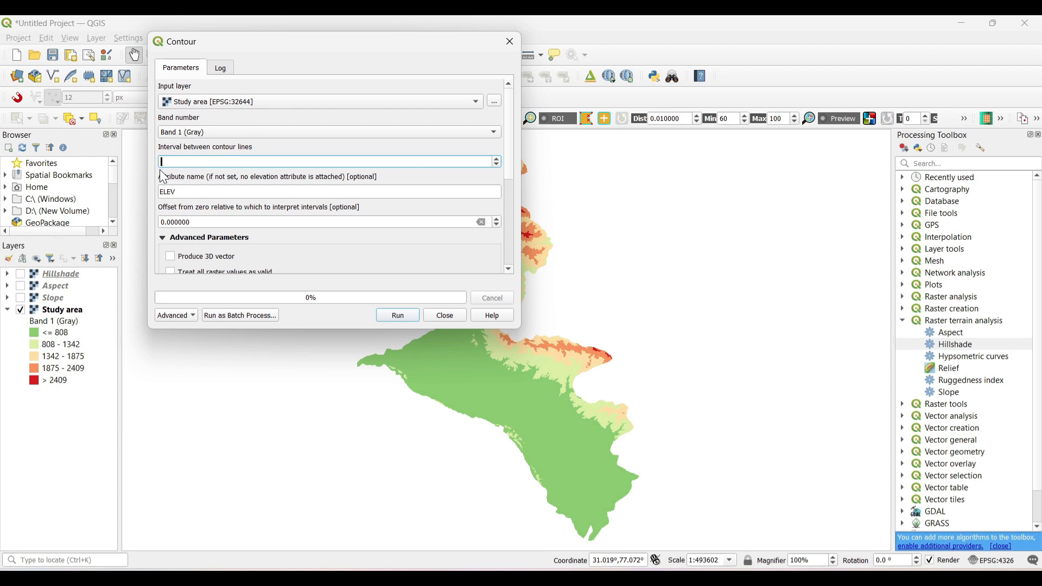
pyautogui.write('1')
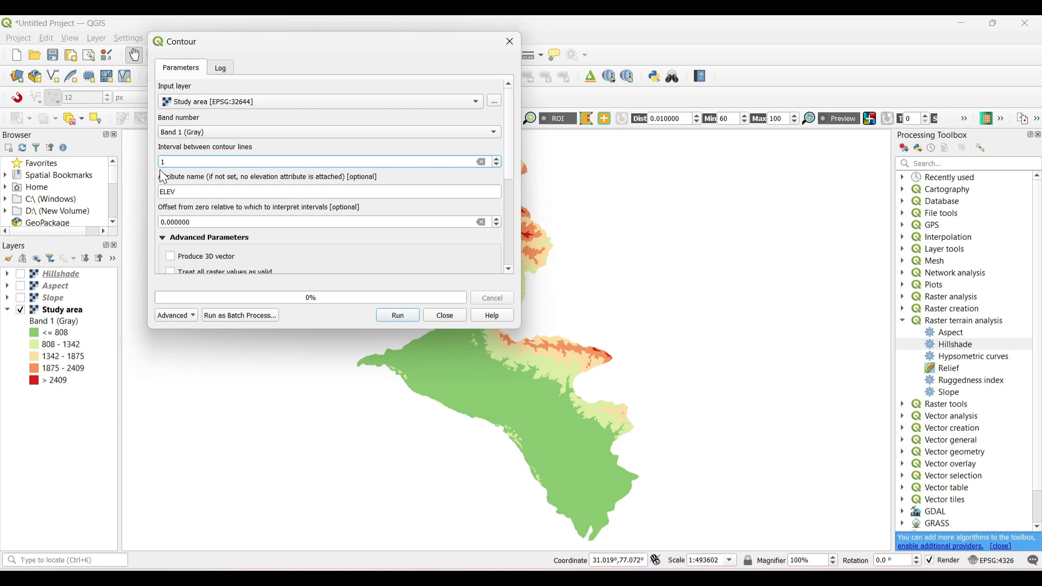
pyautogui.write('100')
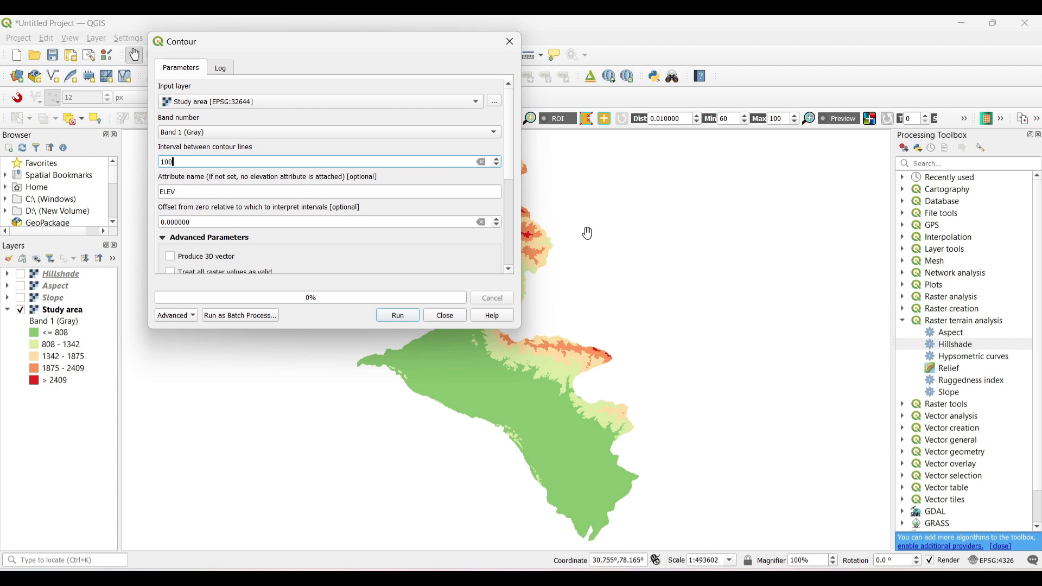
pyautogui.scroll(-3)
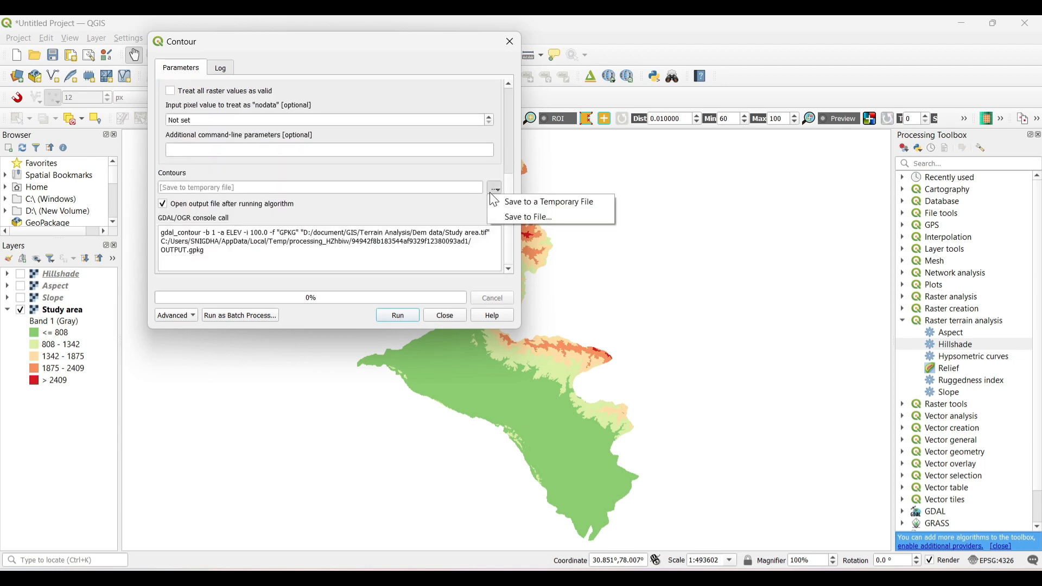
# Save the contours as Contour.shp and generate the lines.
pyautogui.click(527, 217)
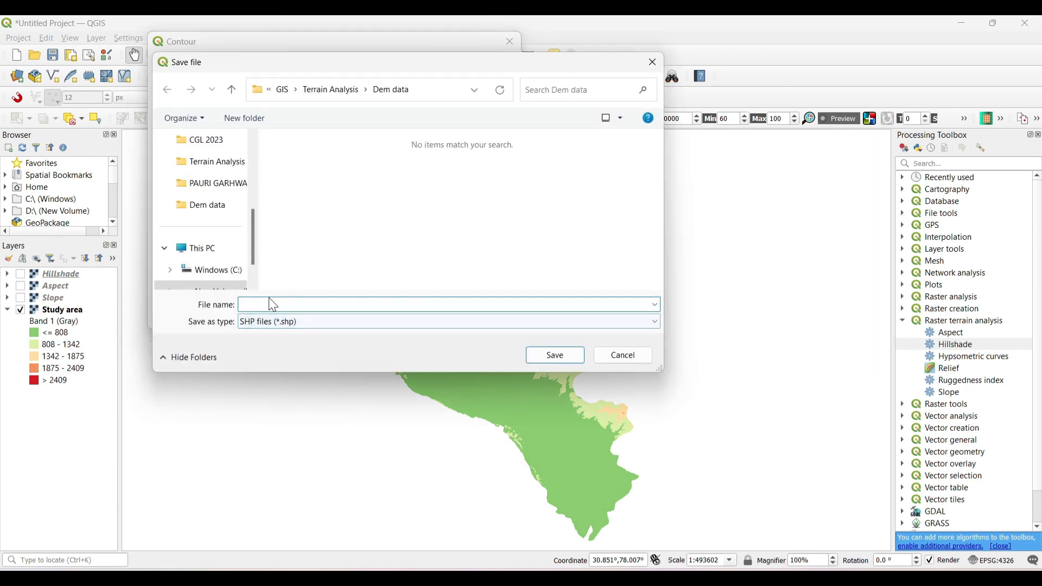
pyautogui.write('Cp')
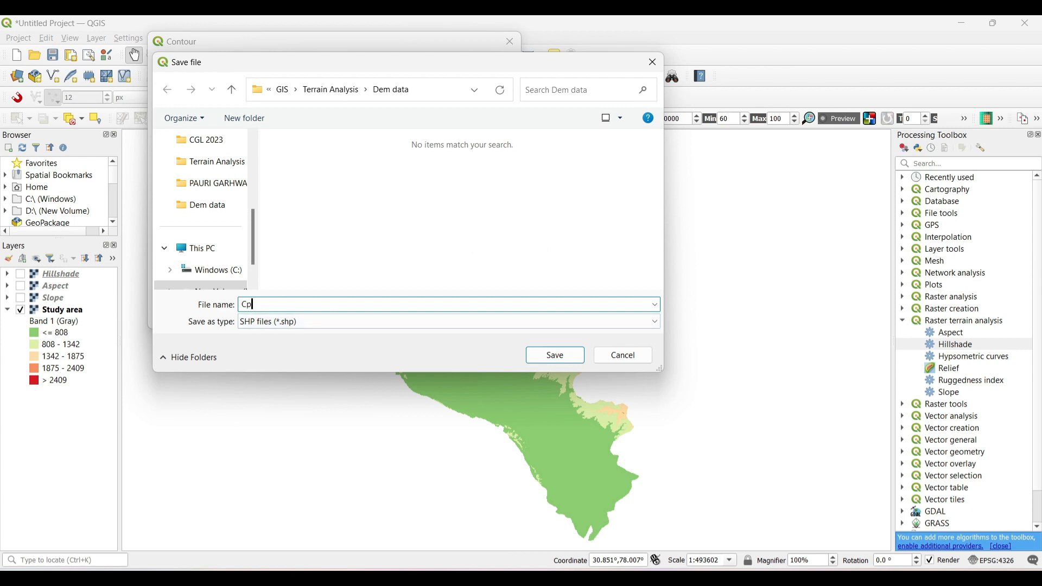
pyautogui.write('Contou')
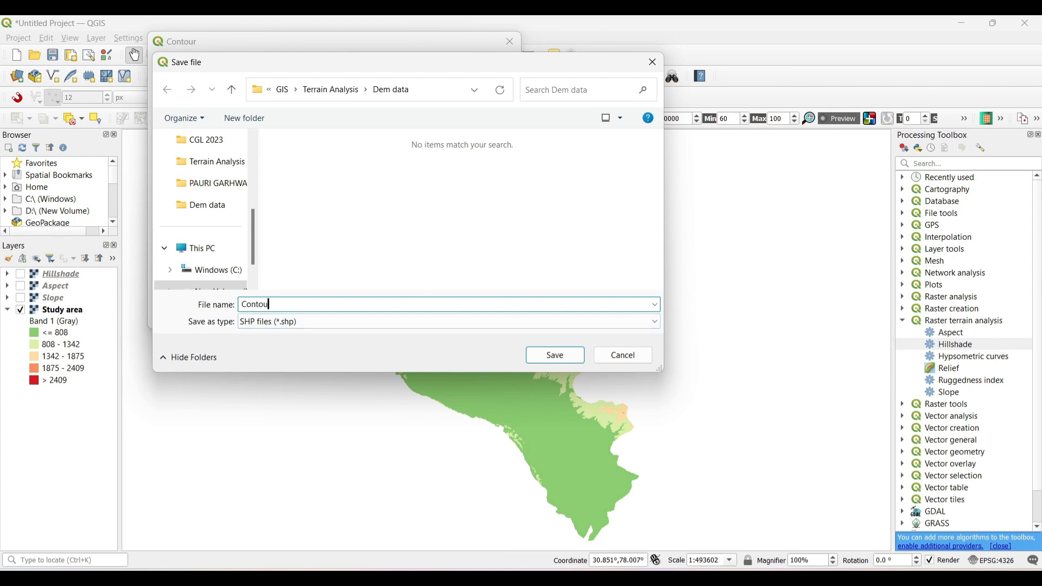
pyautogui.click(554, 355)
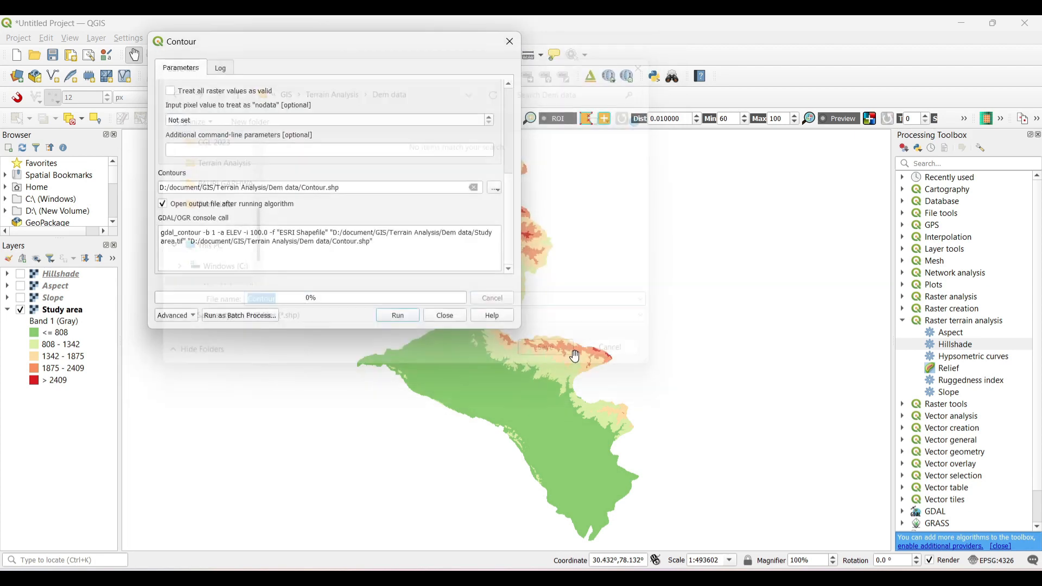
pyautogui.click(397, 315)
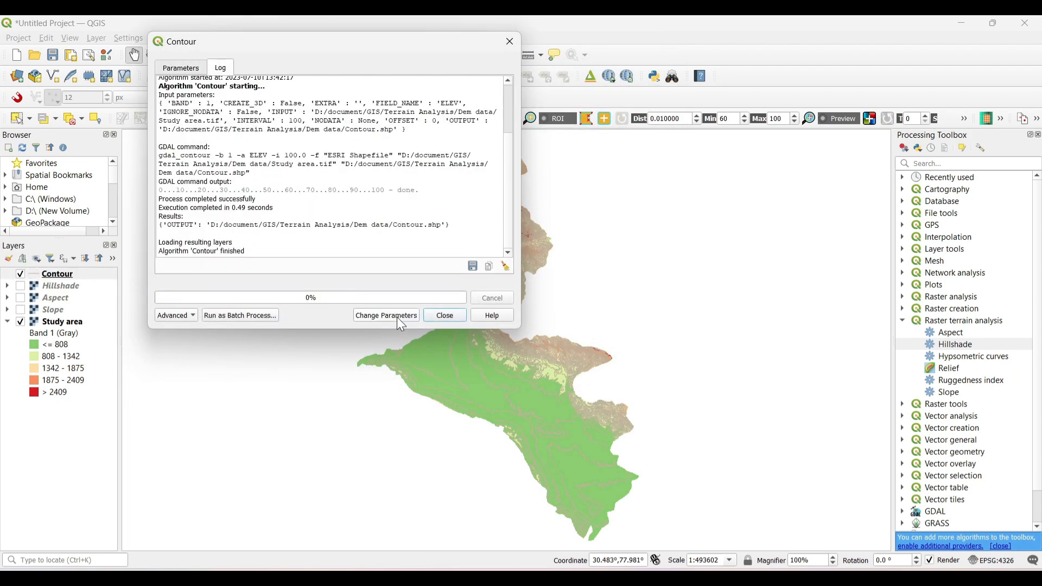
# Close the Contour tool and zoom out to view the contour lines across the study area.
pyautogui.click(444, 314)
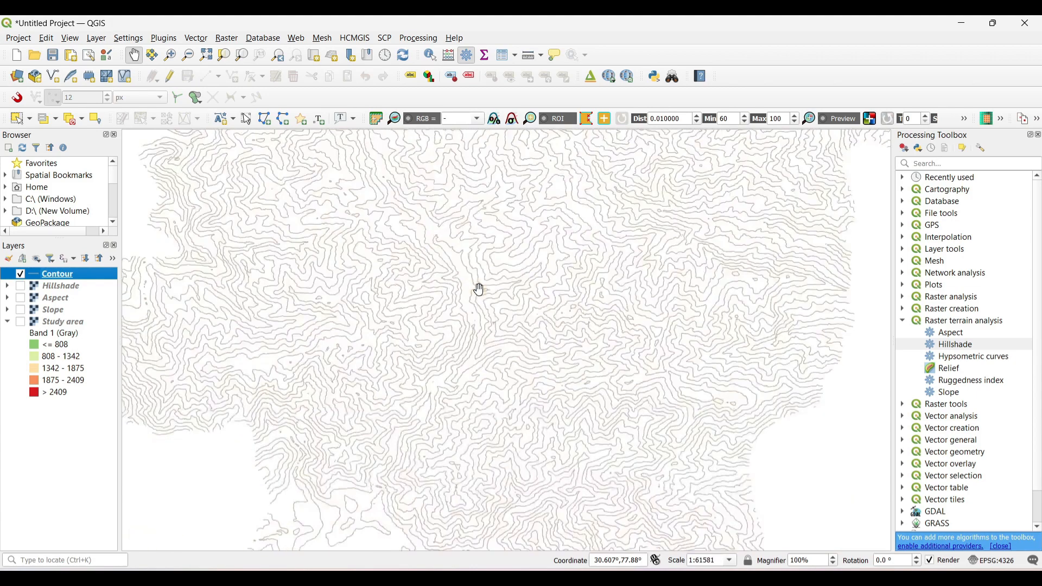
pyautogui.scroll(-3)
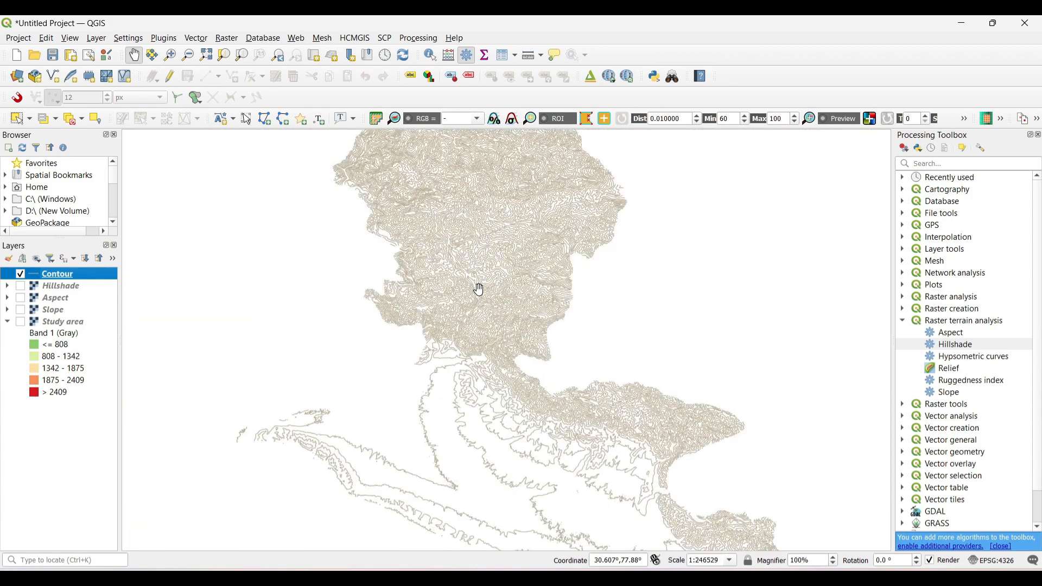
pyautogui.scroll(-3)
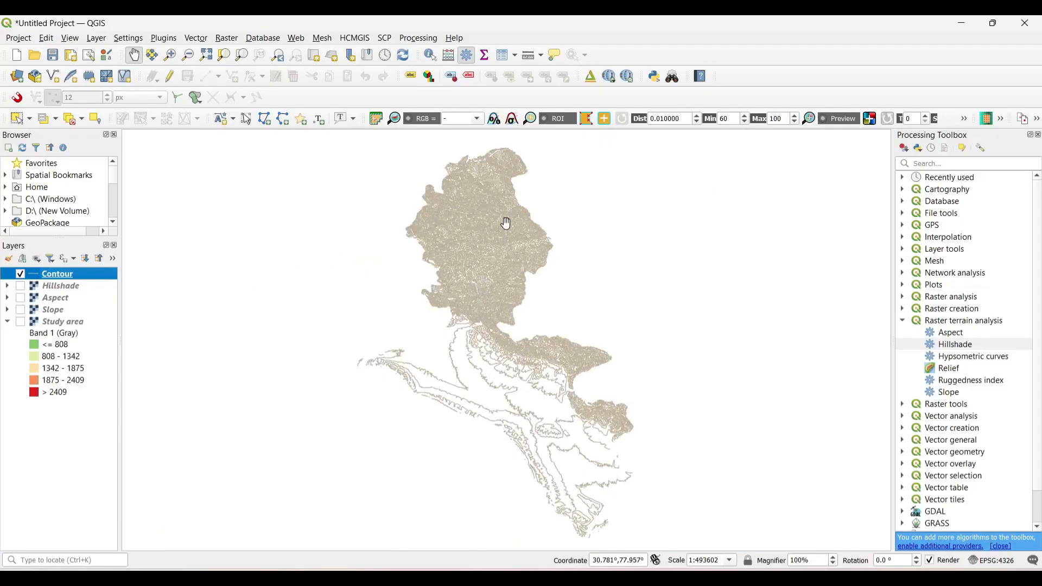